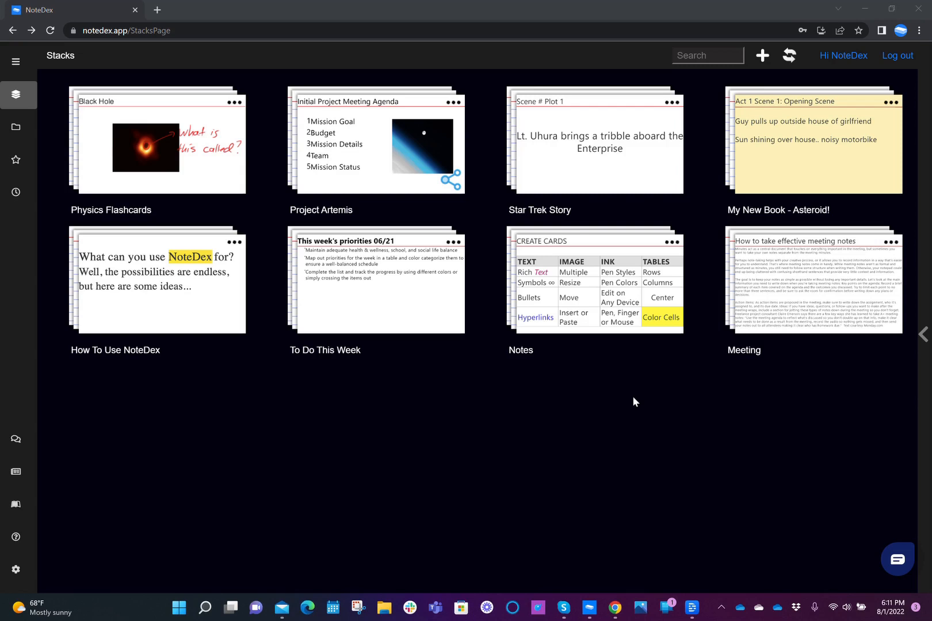
mouse_move(617, 377)
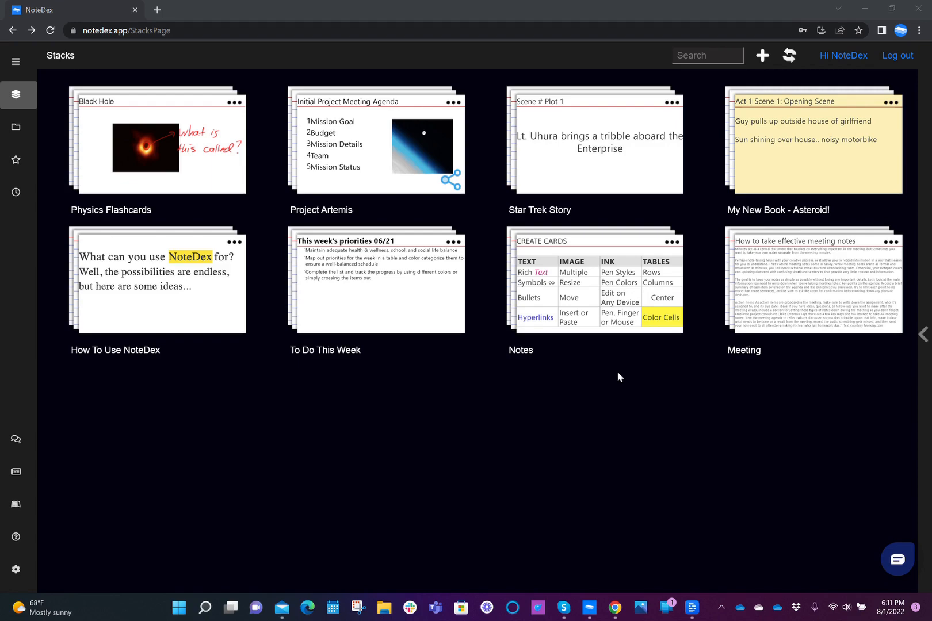
mouse_move(397, 151)
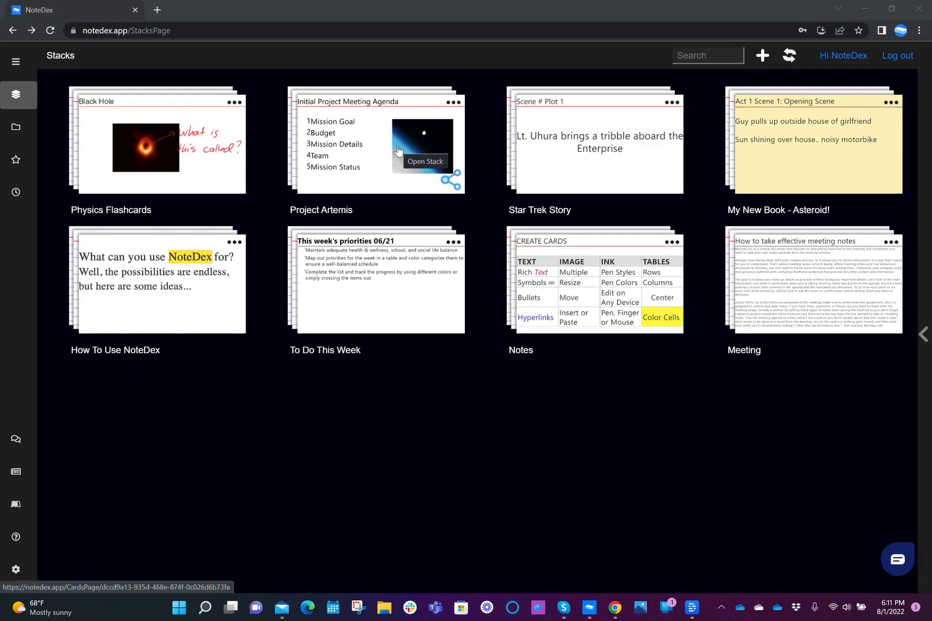
- Open the Project Artemis stack from the Stacks page
click(424, 161)
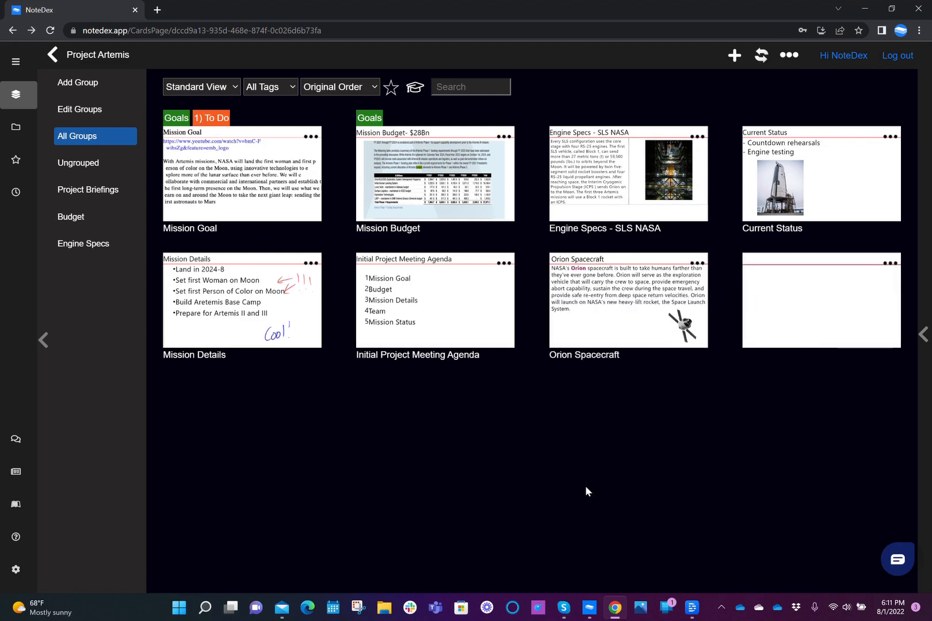
mouse_move(741, 100)
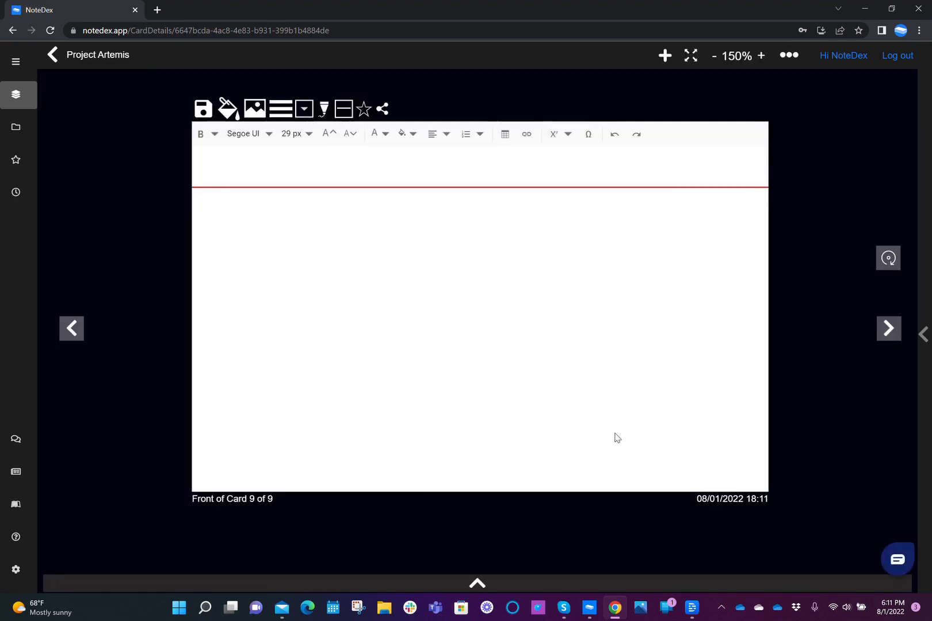
mouse_move(668, 158)
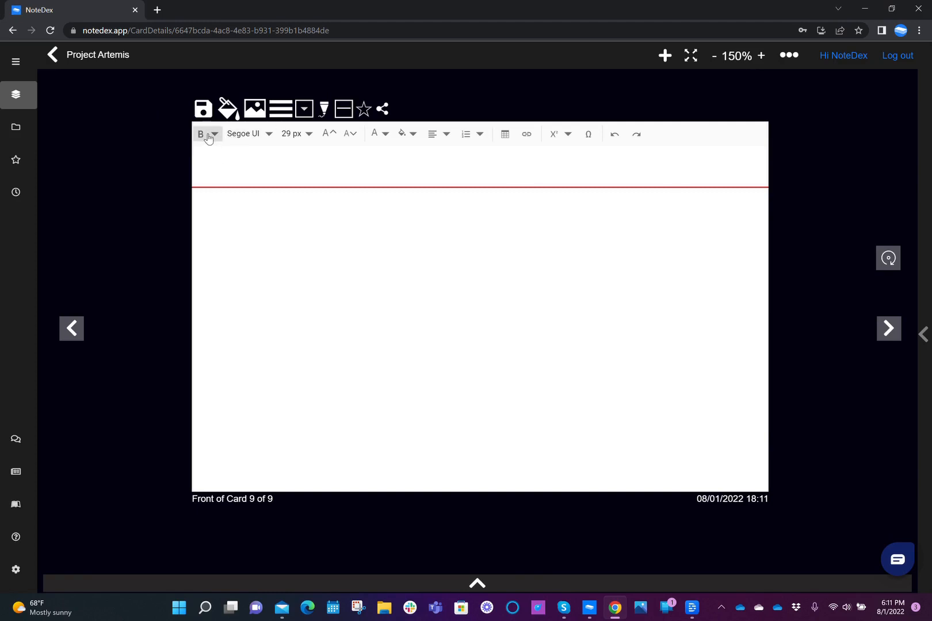
mouse_move(201, 134)
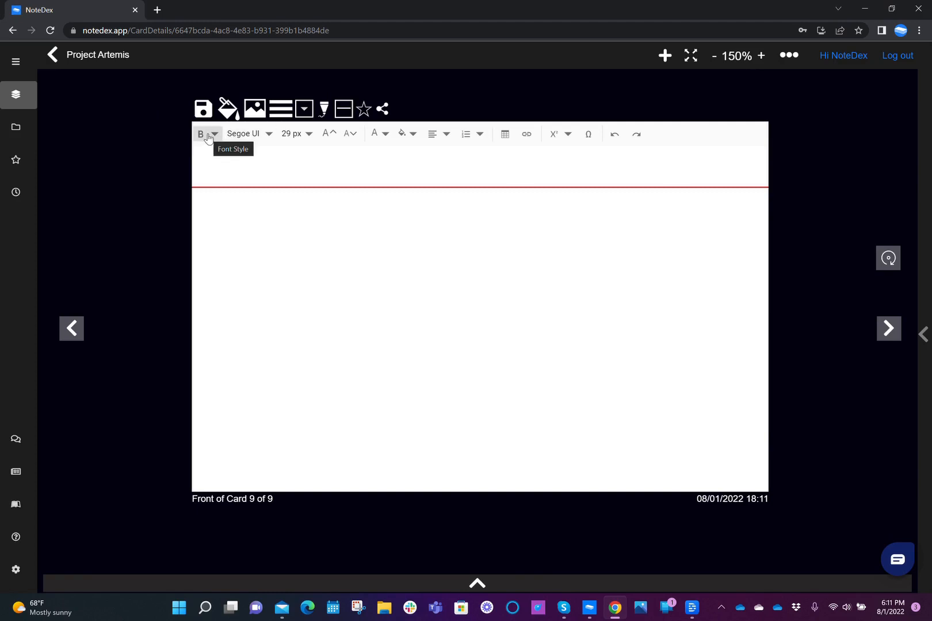
- Browse the card's font style, text size, colour, alignment and list menus without changing anything
click(214, 133)
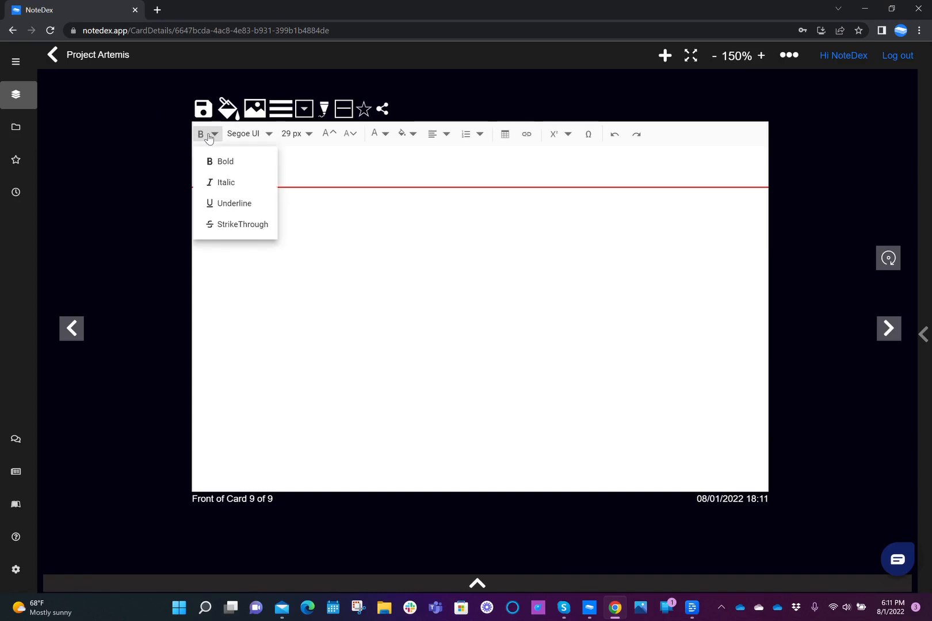
click(244, 133)
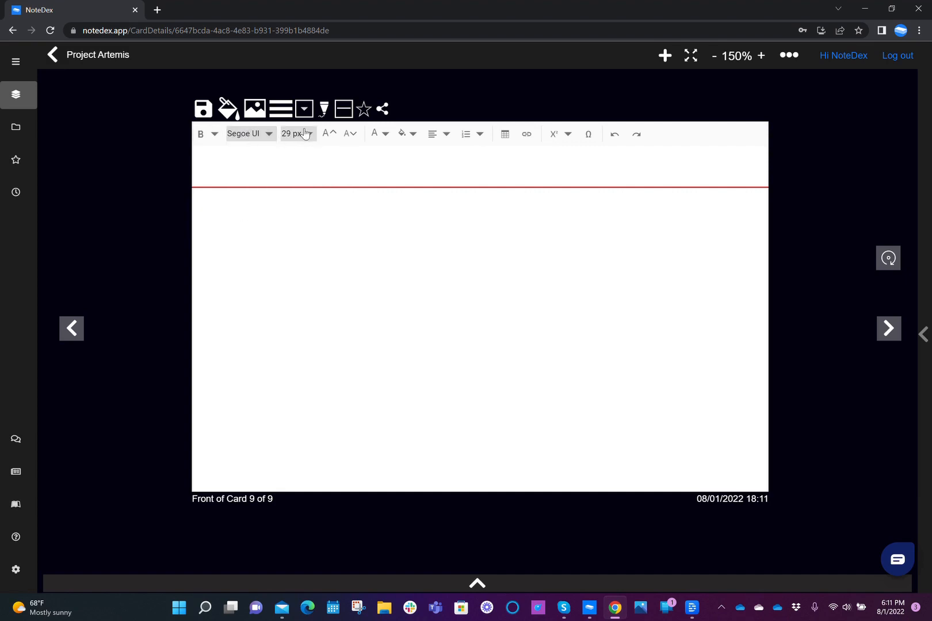
click(297, 134)
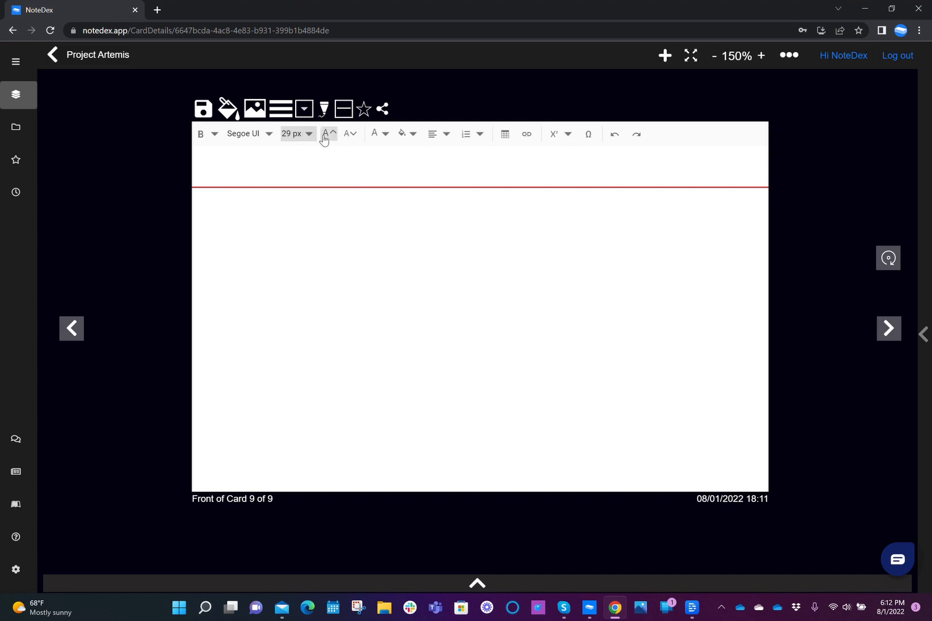
mouse_move(378, 133)
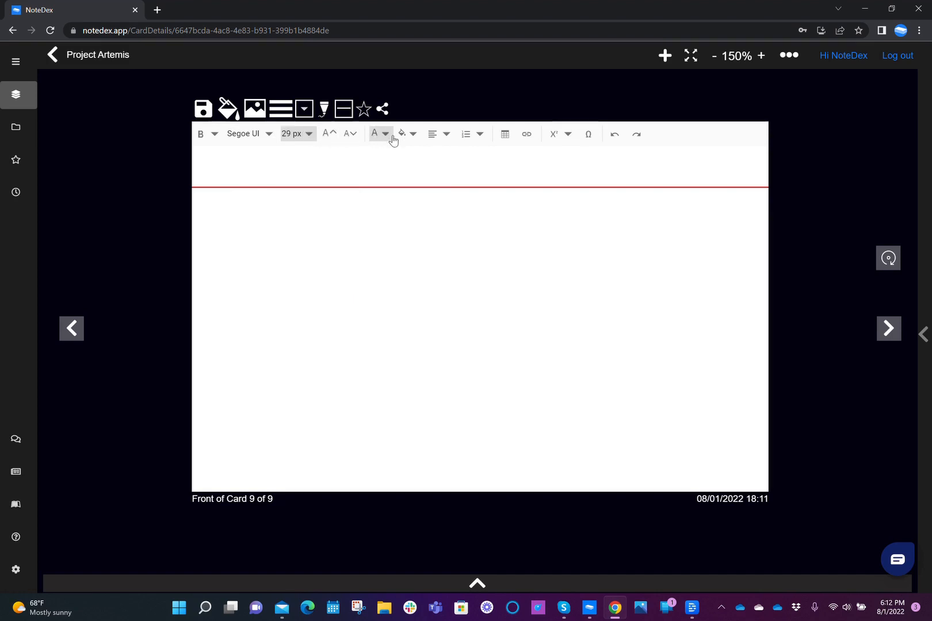
click(414, 133)
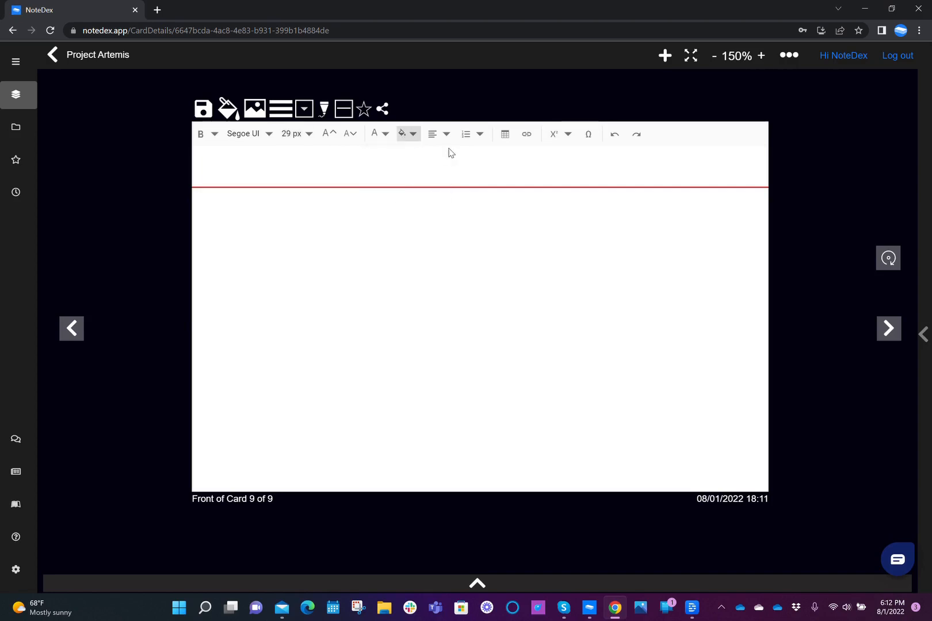
click(446, 134)
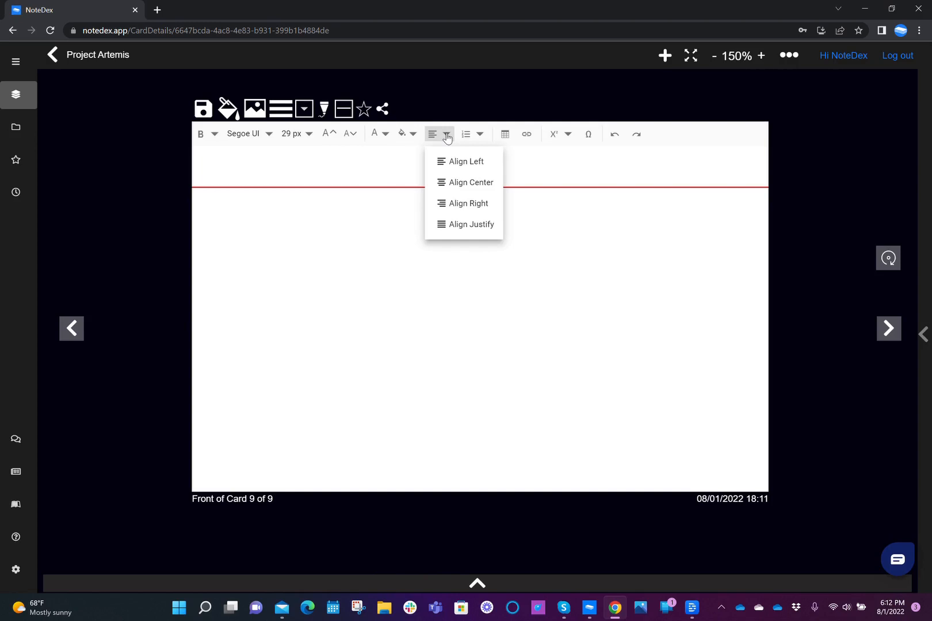
click(479, 133)
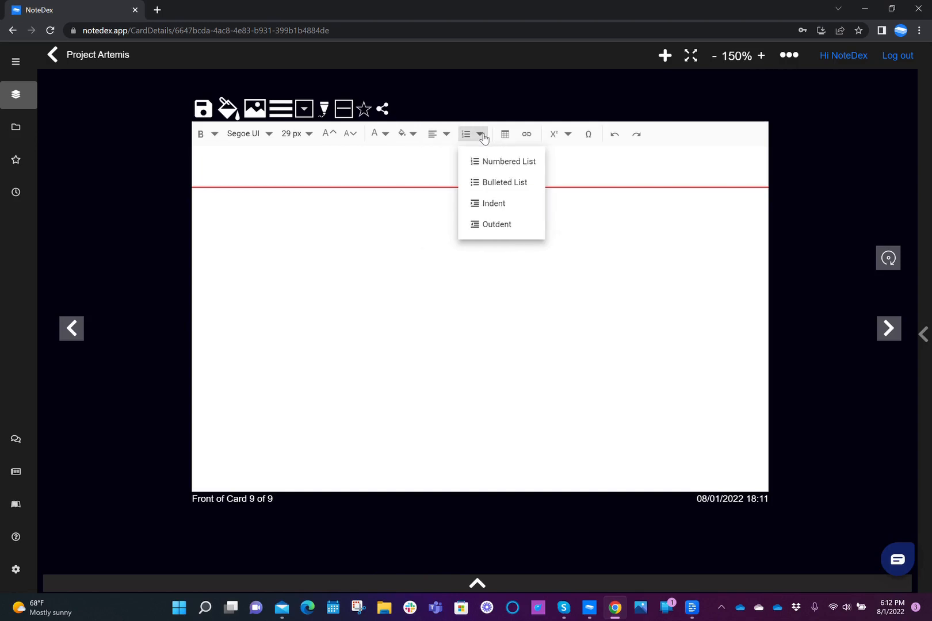
mouse_move(505, 133)
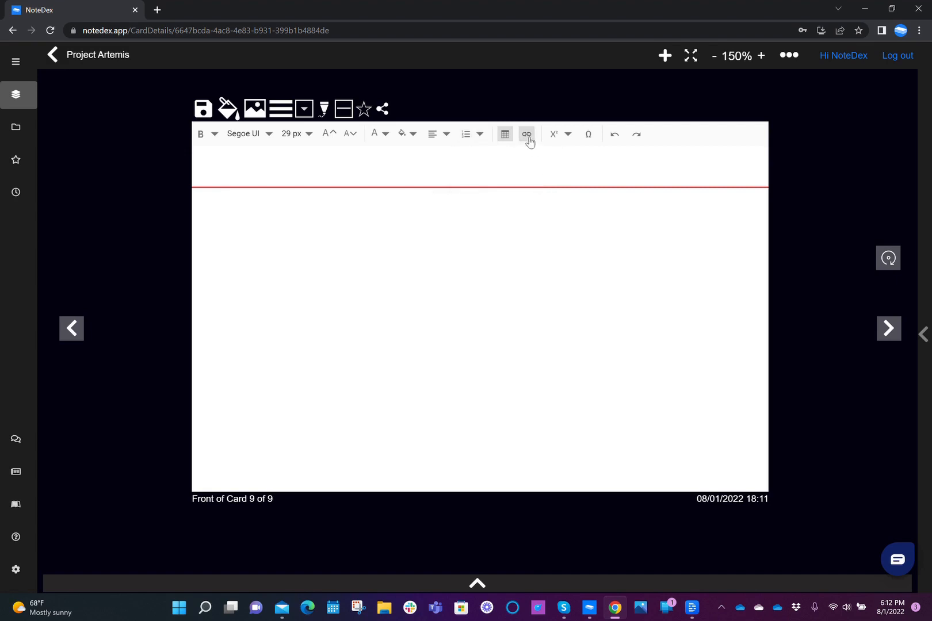
- Check the hyperlink, superscript and Special Characters options, cancelling without inserting anything
click(526, 133)
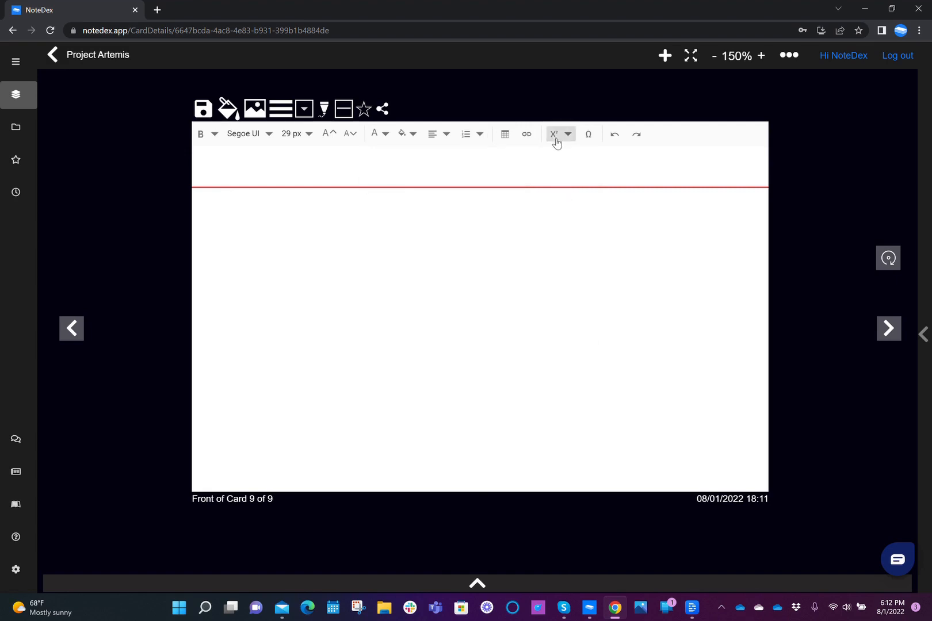
click(569, 133)
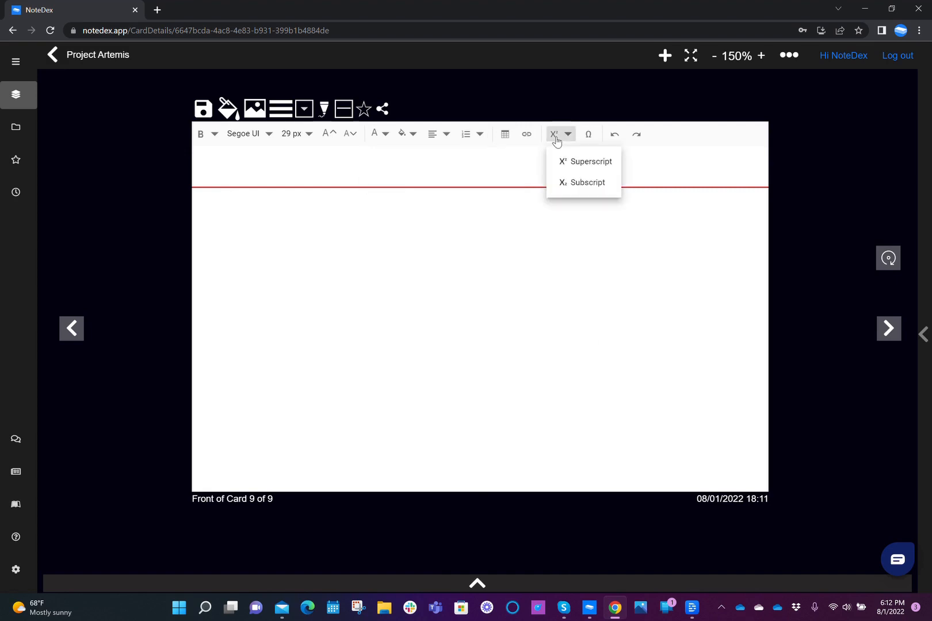
click(587, 133)
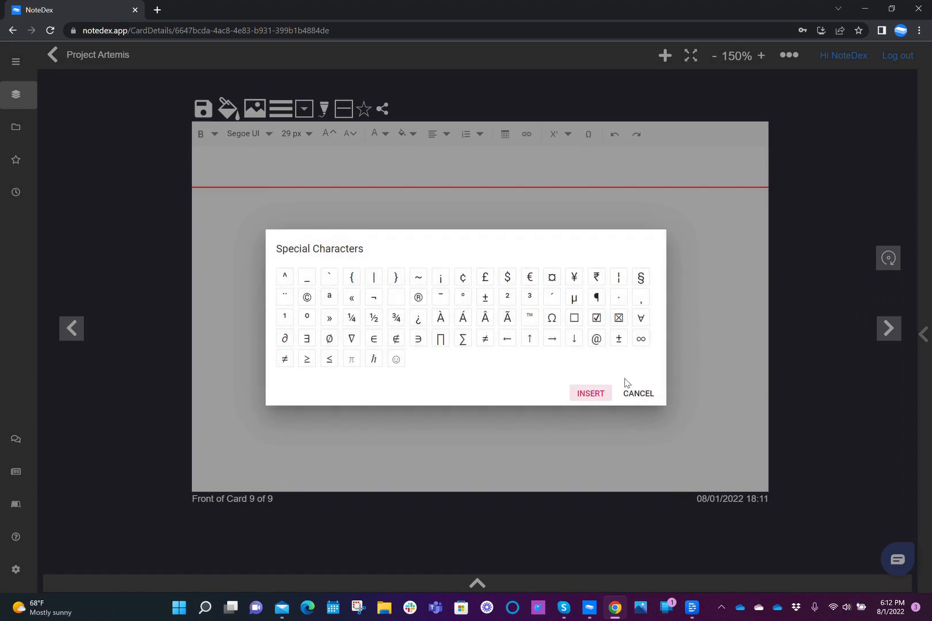
click(638, 394)
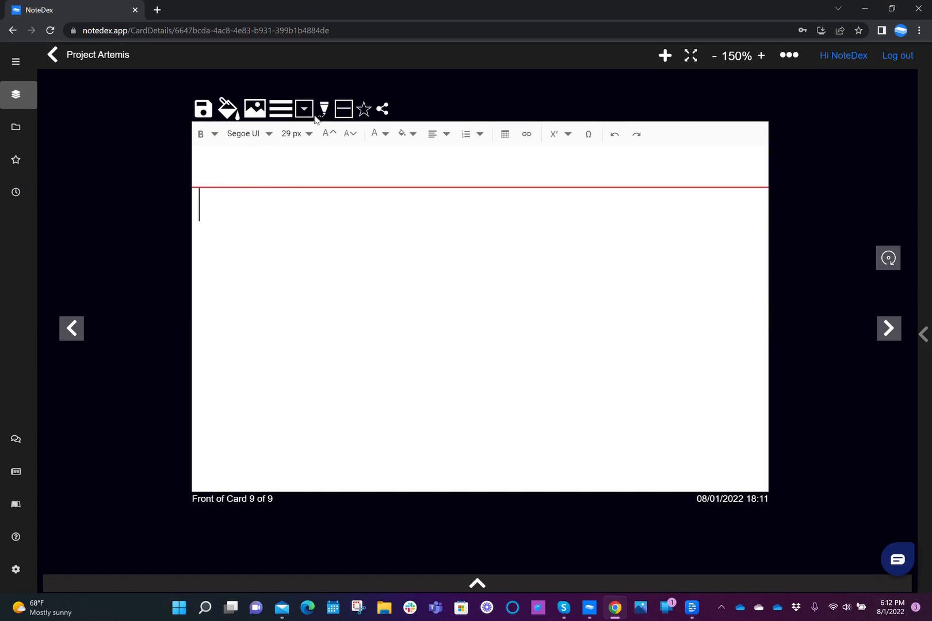
mouse_move(202, 109)
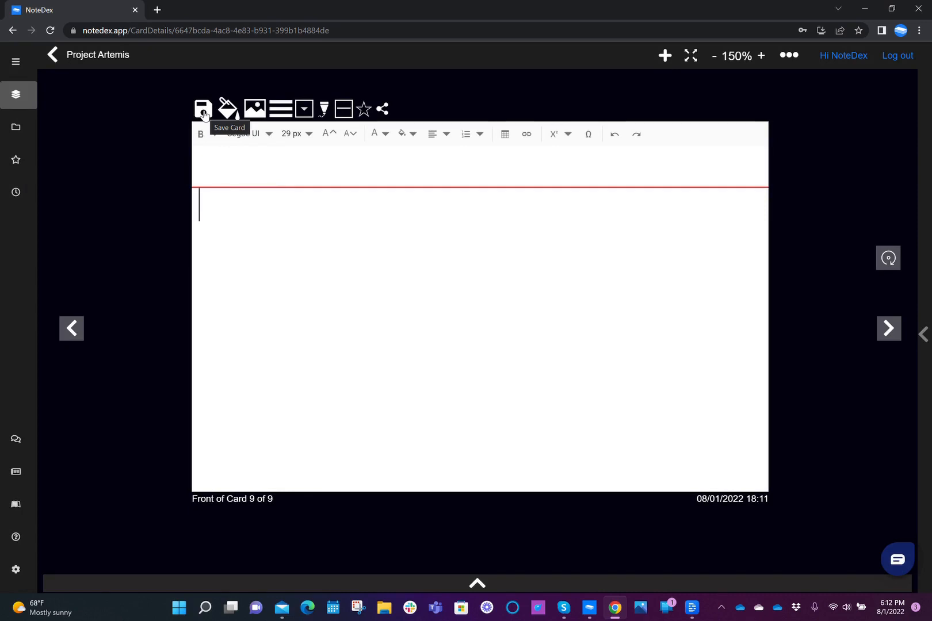
- Try the background tint, ruled lines, ink pen and title divider toolbar toggles on the blank card
click(226, 109)
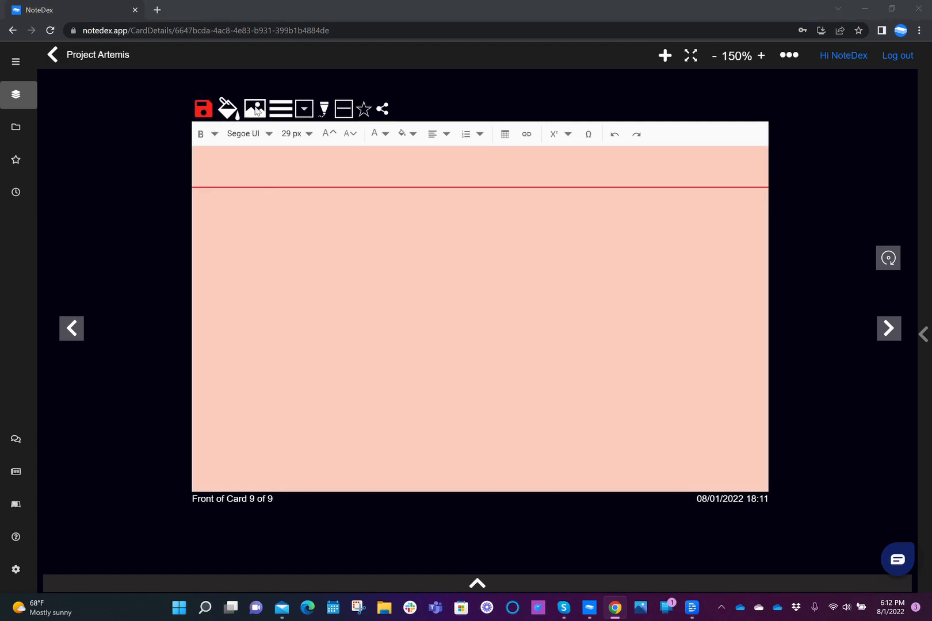
mouse_move(551, 521)
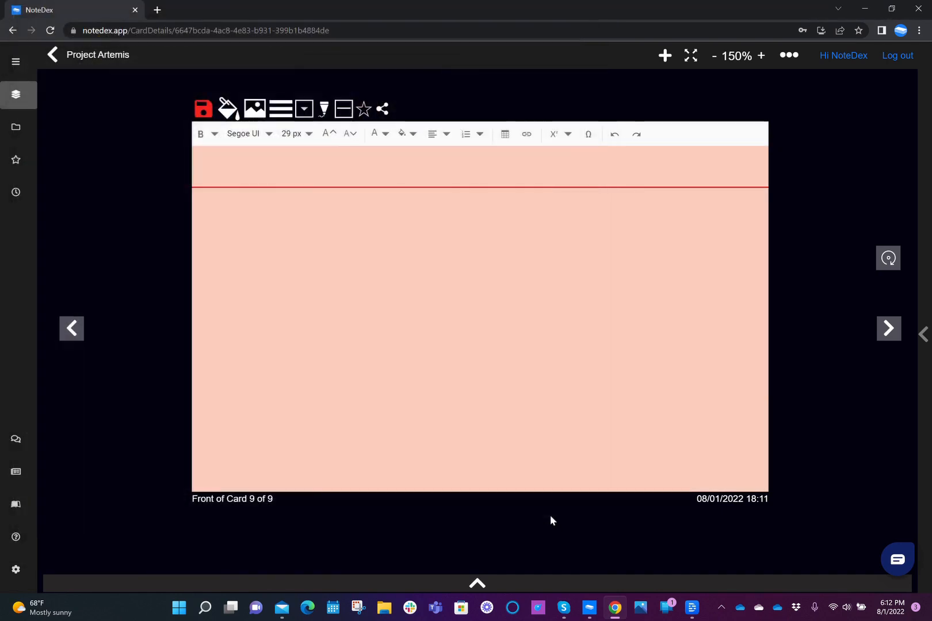
click(279, 108)
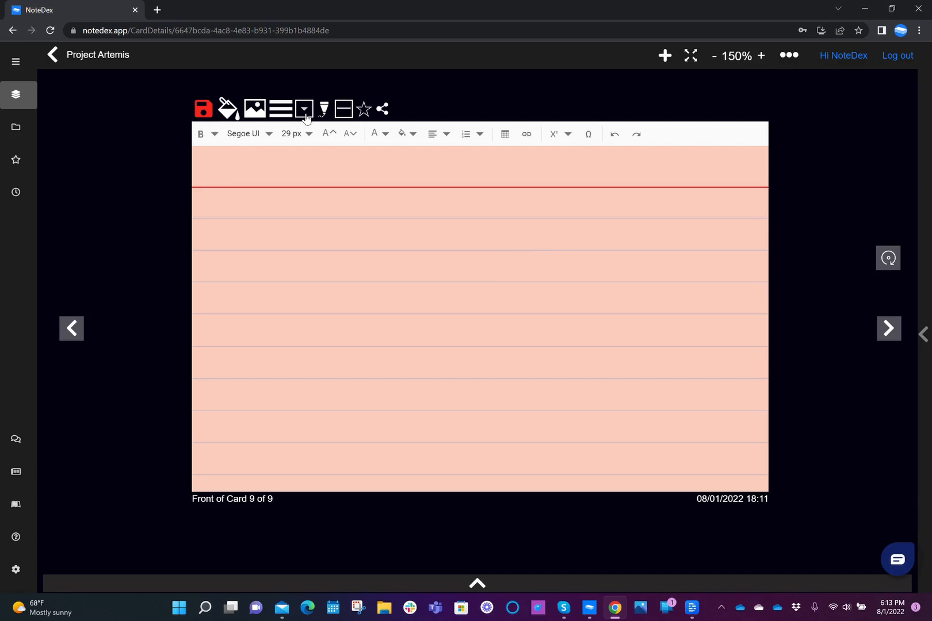
click(304, 109)
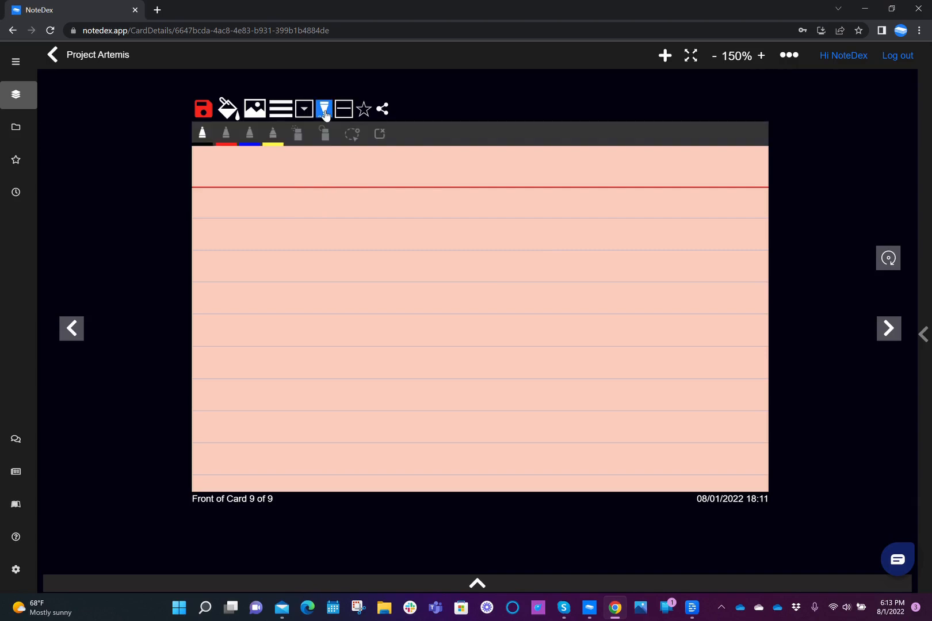
click(323, 110)
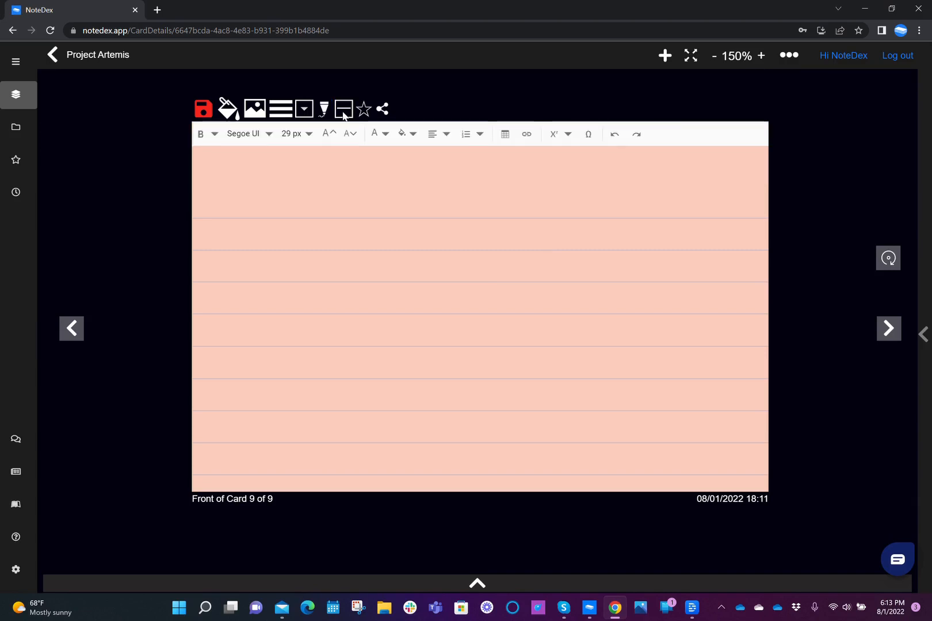
click(363, 109)
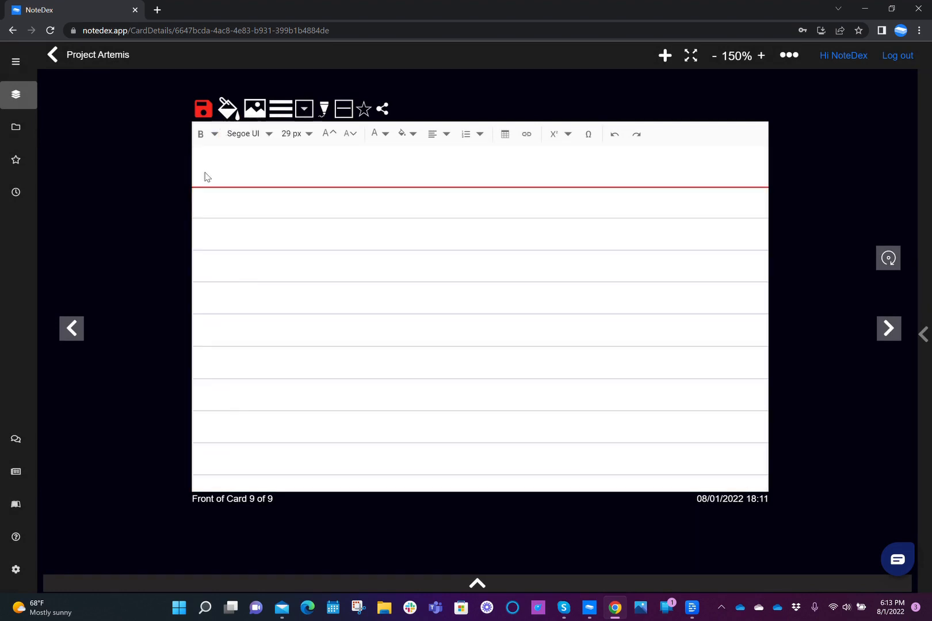
- Remove the ruled lines so the card is plain white again
click(279, 108)
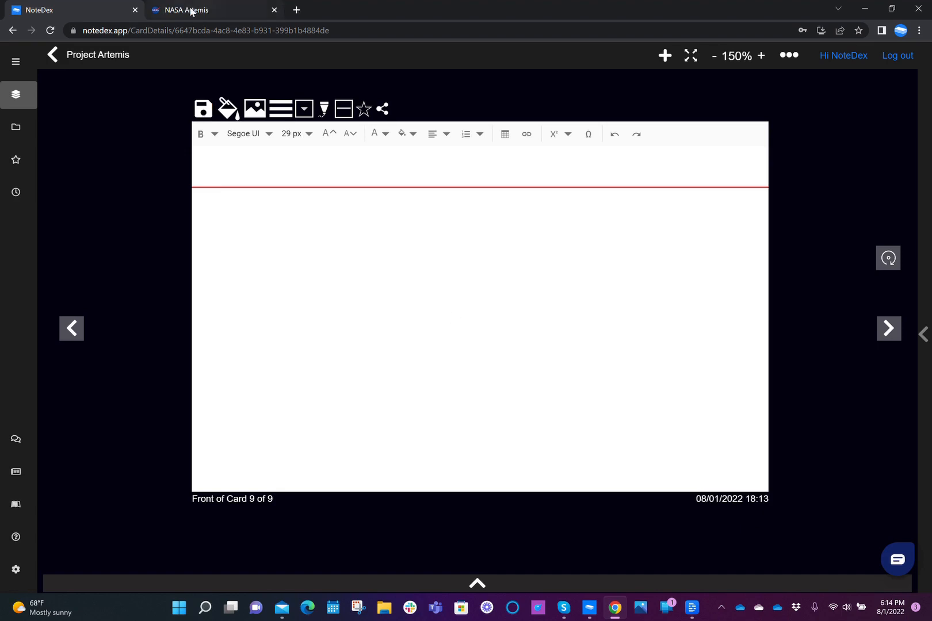
- From the NASA Artemis page, open Orion Spacecraft and copy its About Orion paragraph
click(203, 10)
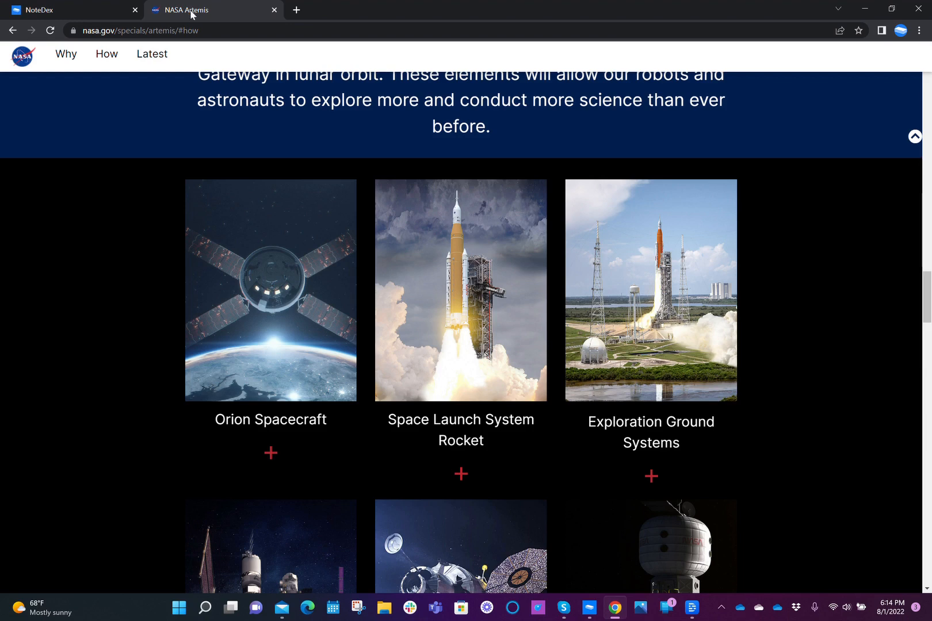
mouse_move(292, 340)
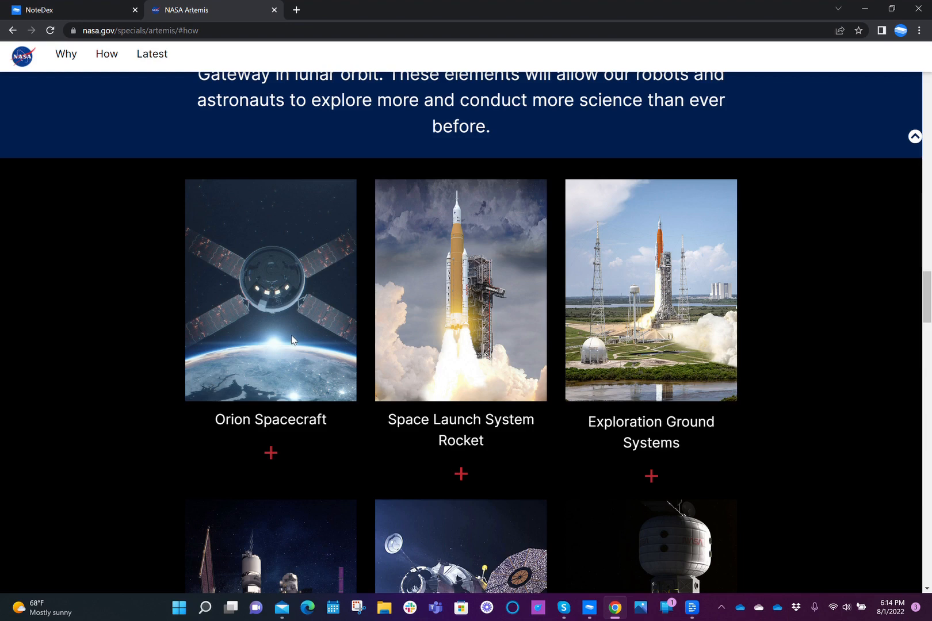
mouse_move(296, 422)
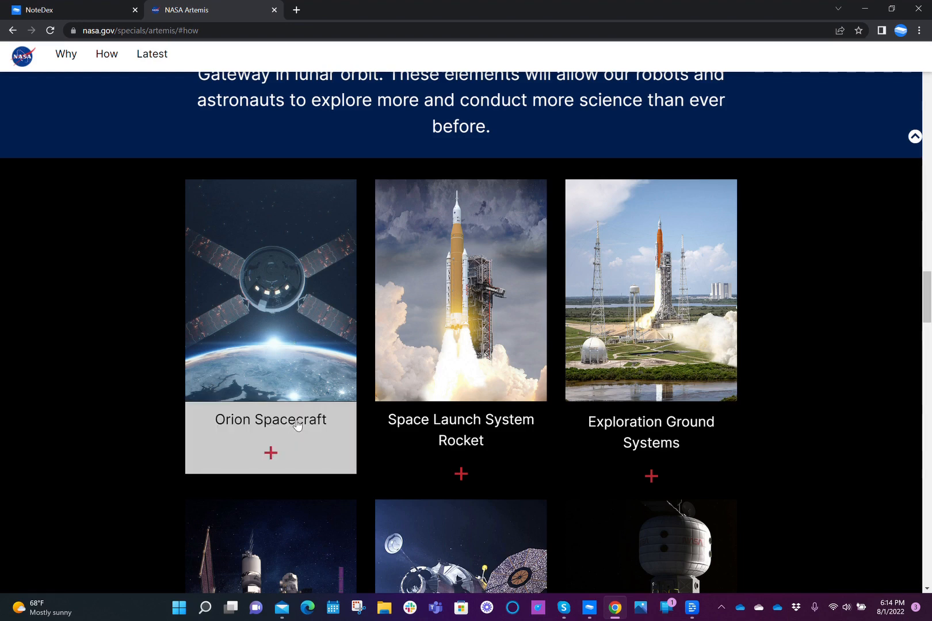
click(271, 452)
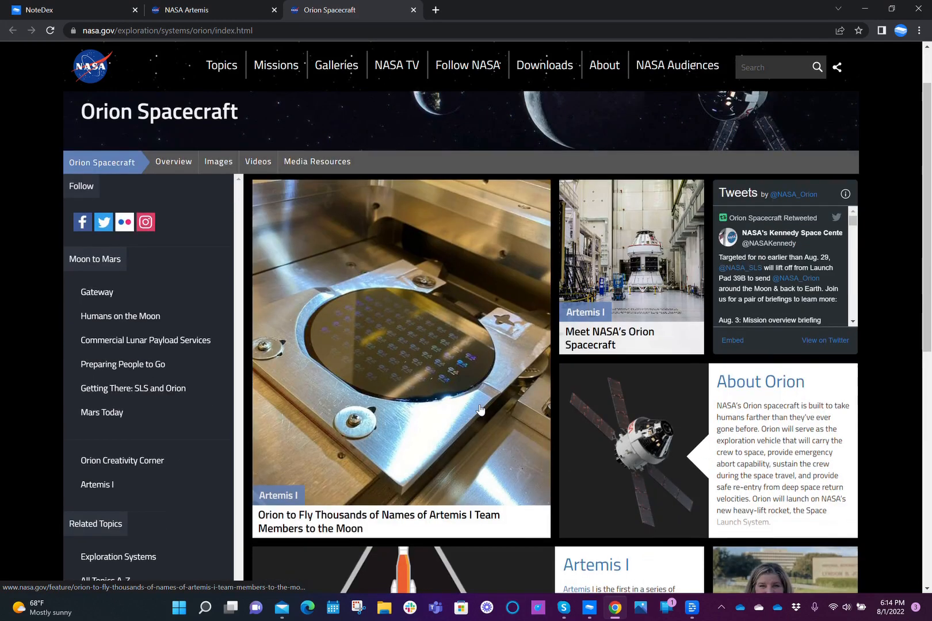
scroll(down, 3)
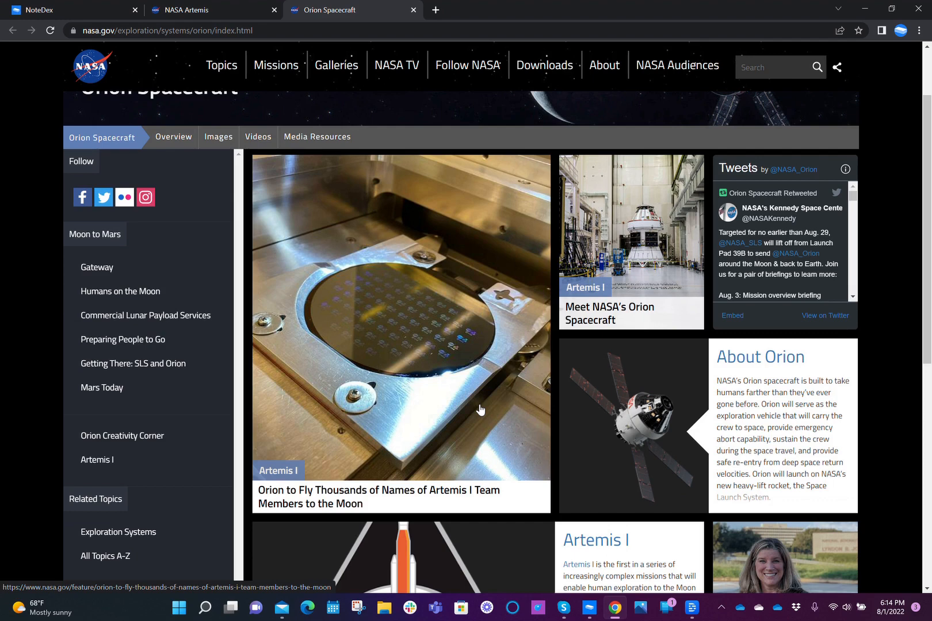
mouse_move(717, 368)
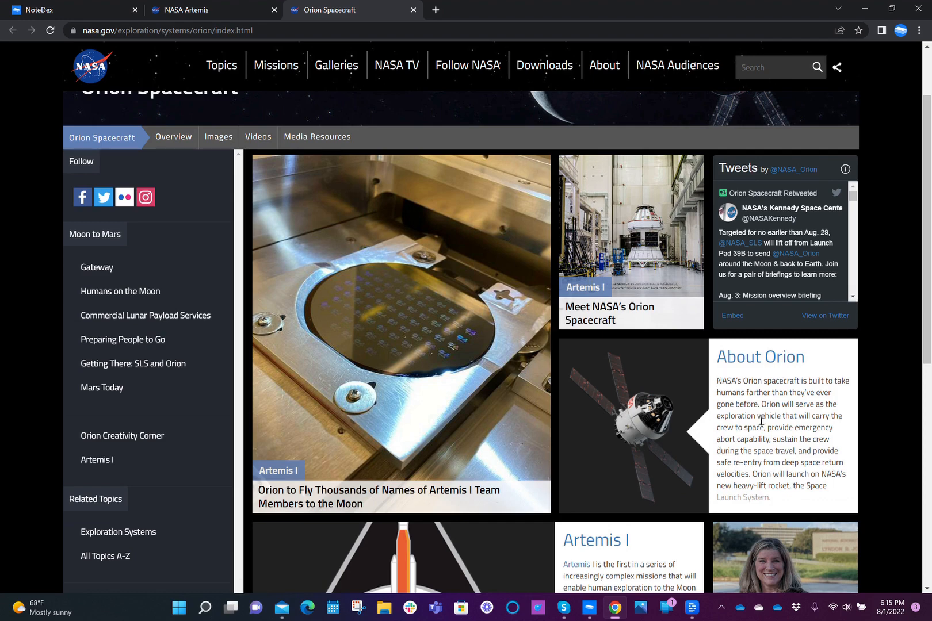
mouse_move(718, 383)
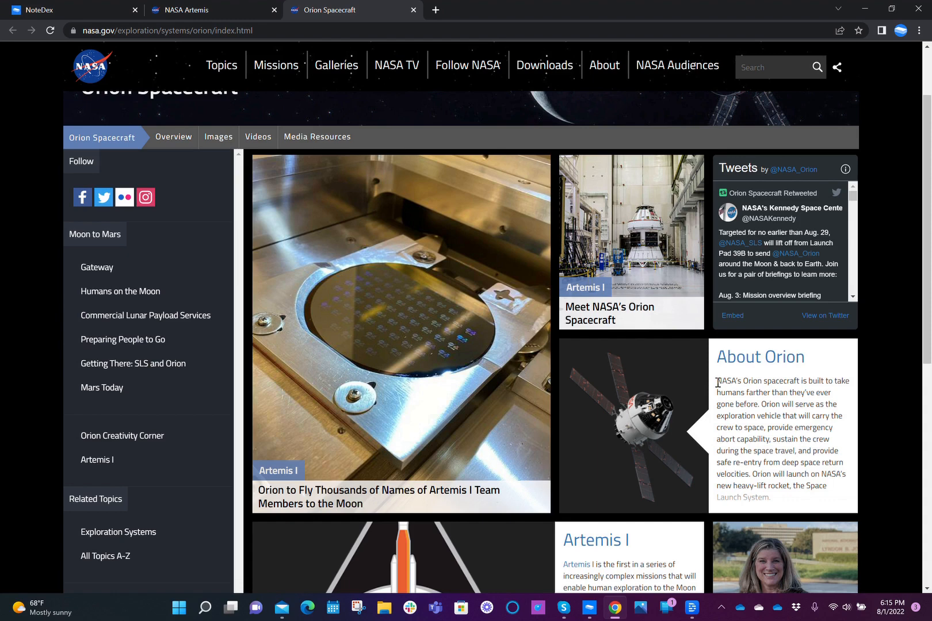
drag(715, 381, 787, 487)
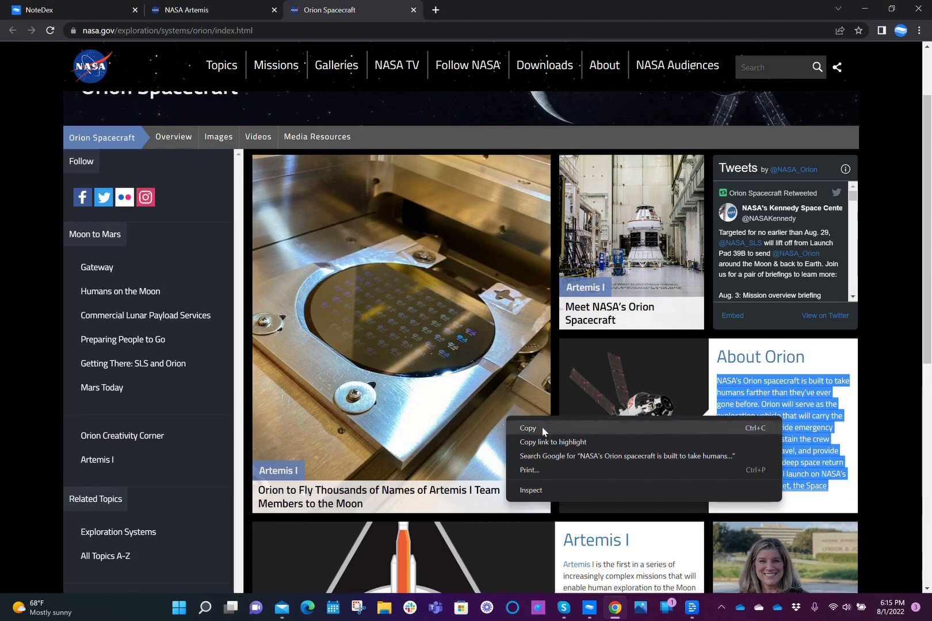
click(527, 428)
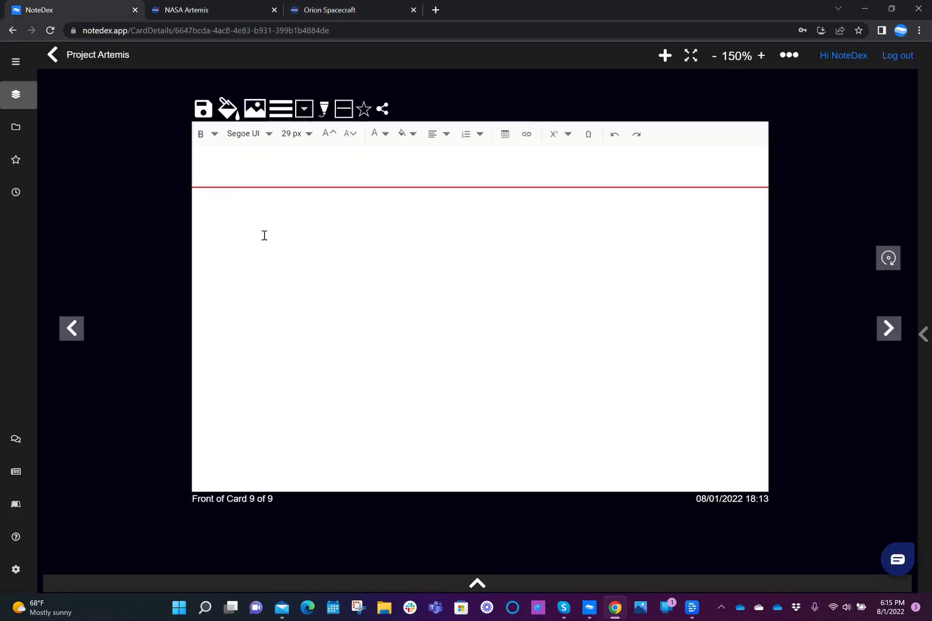
- Paste the About Orion paragraph into the card body and reduce its text to 14 px
right_click(265, 233)
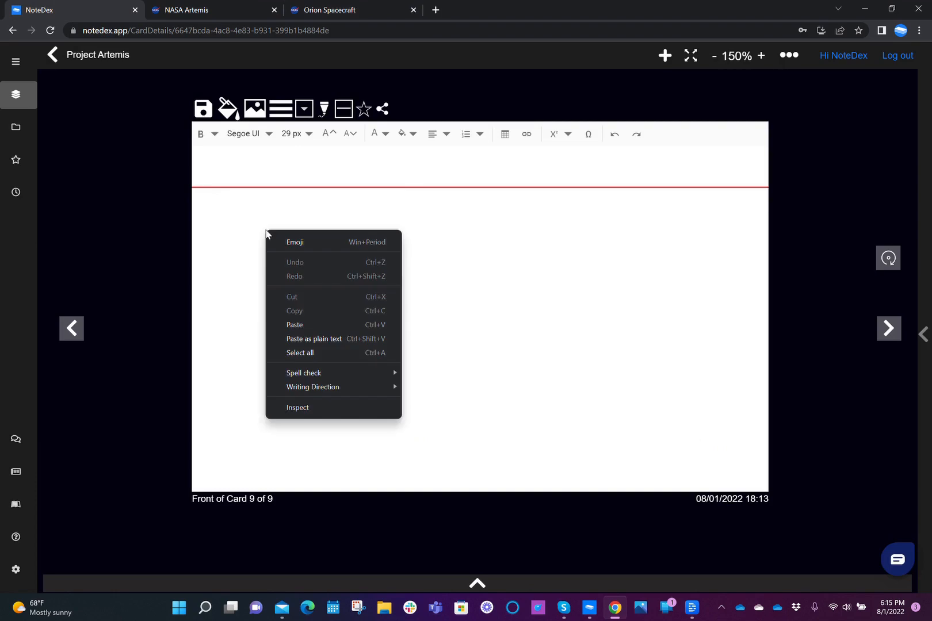
click(295, 325)
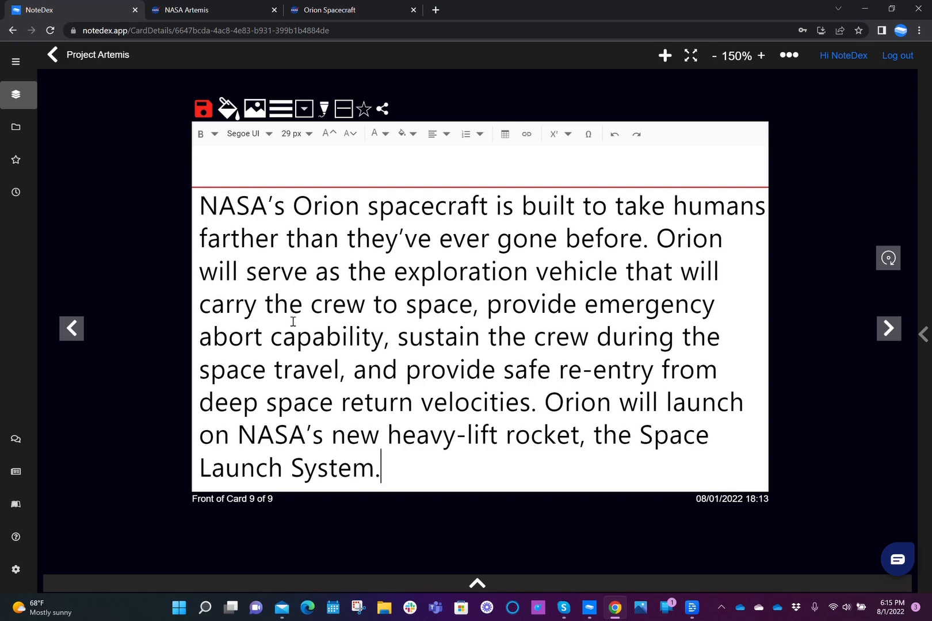
mouse_move(353, 148)
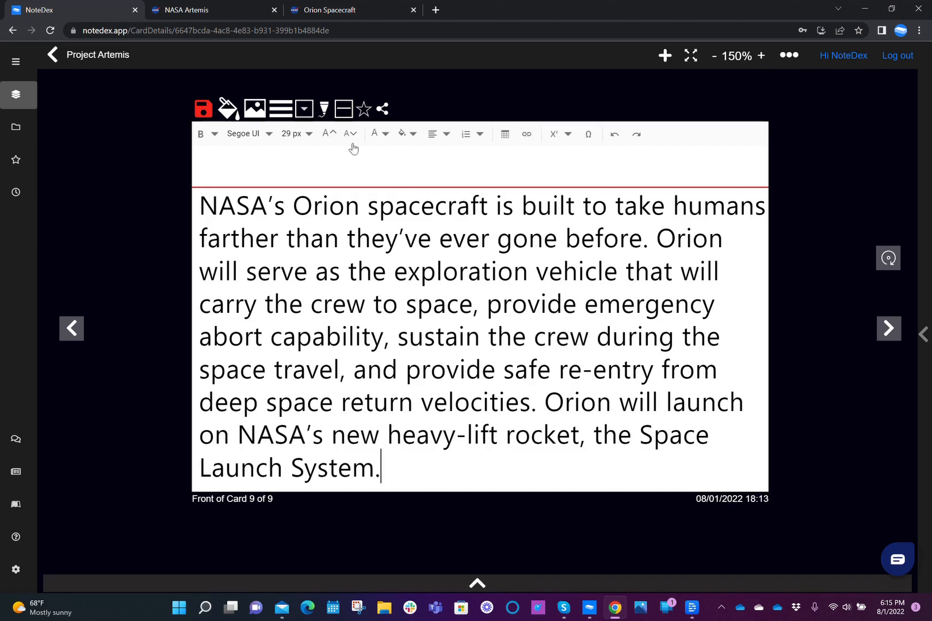
click(348, 133)
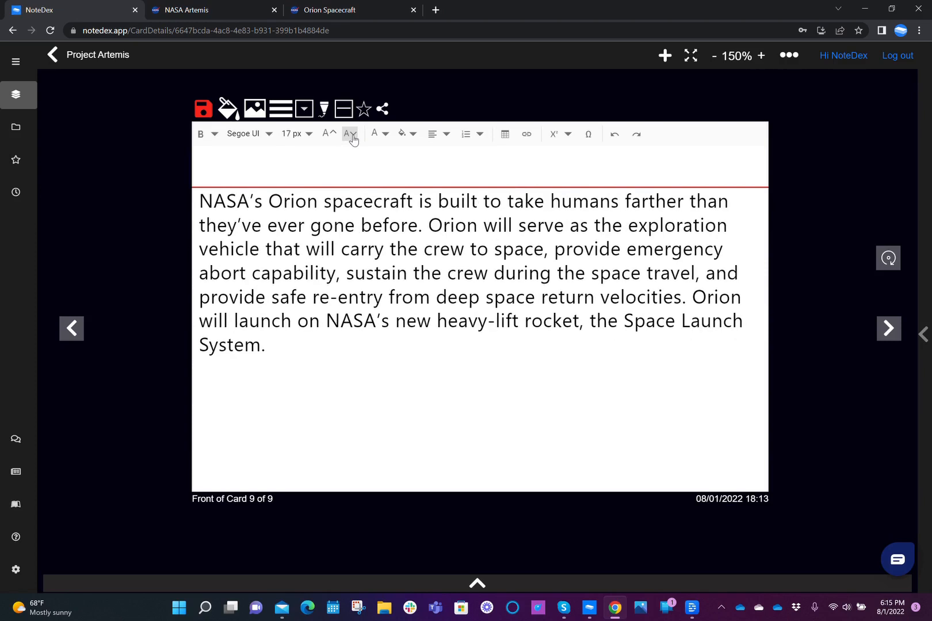
click(307, 133)
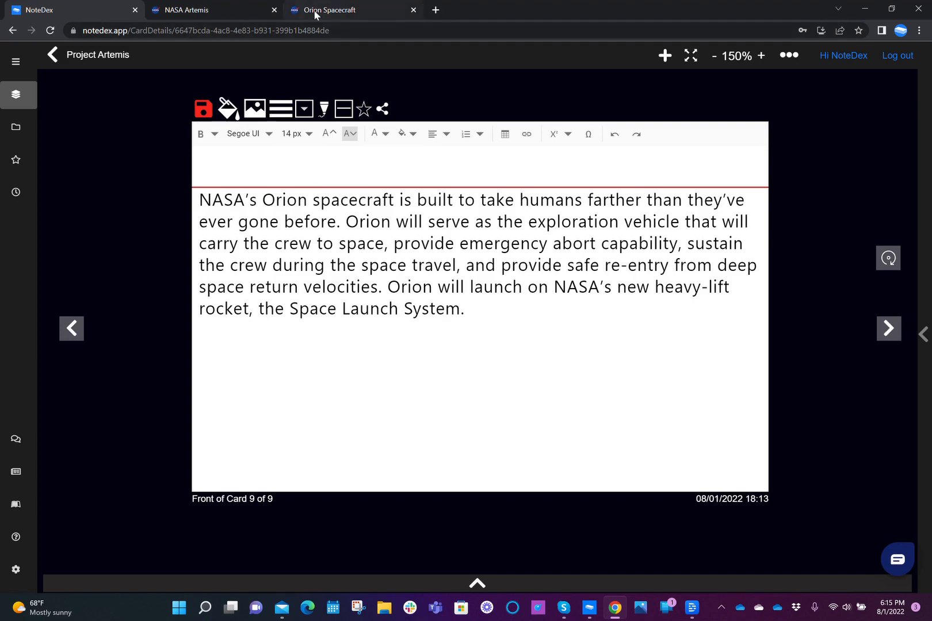
- Open the Orion spacecraft picture by itself on the NASA page and copy the image
click(338, 10)
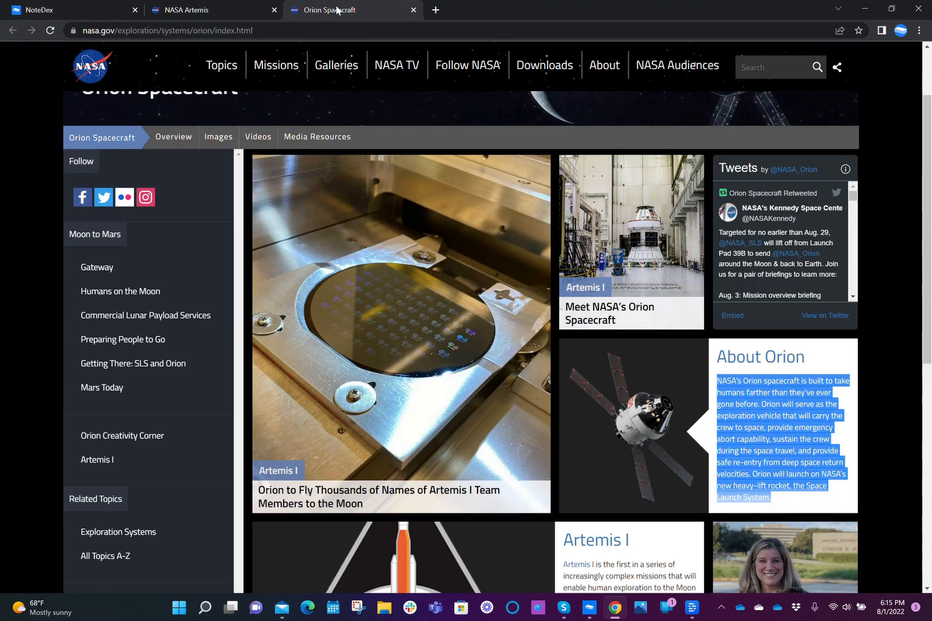
mouse_move(632, 431)
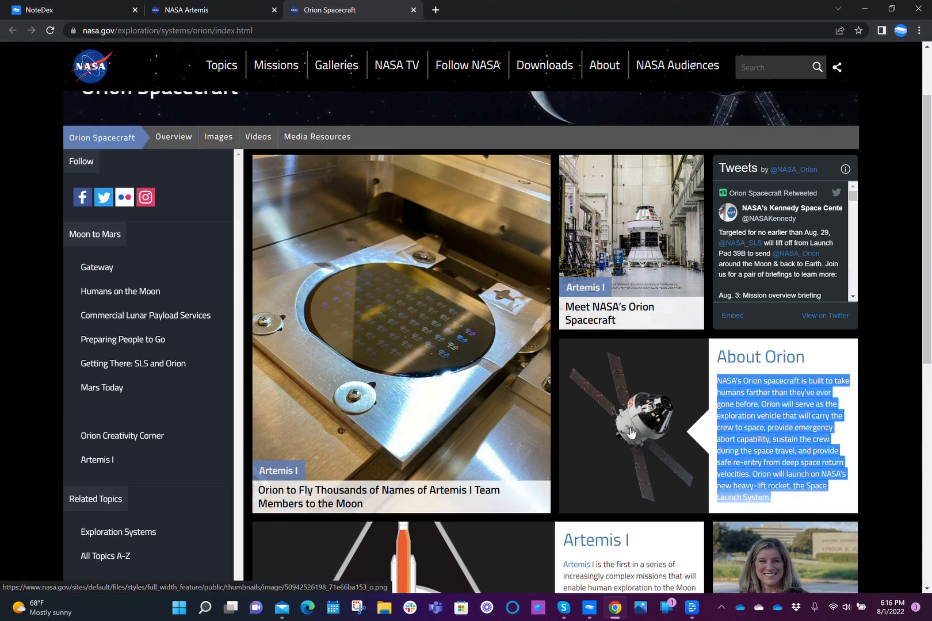
click(632, 428)
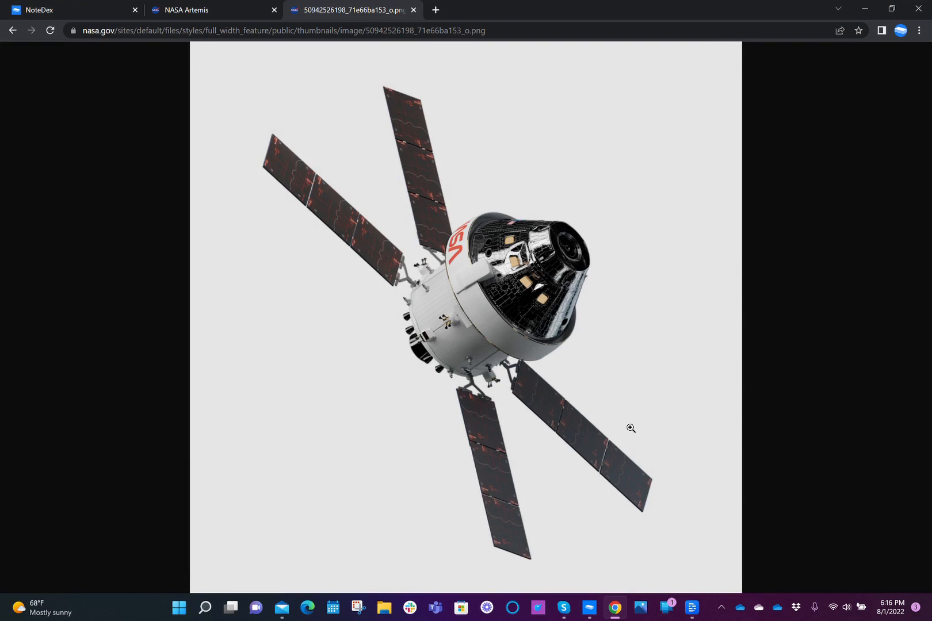
mouse_move(534, 289)
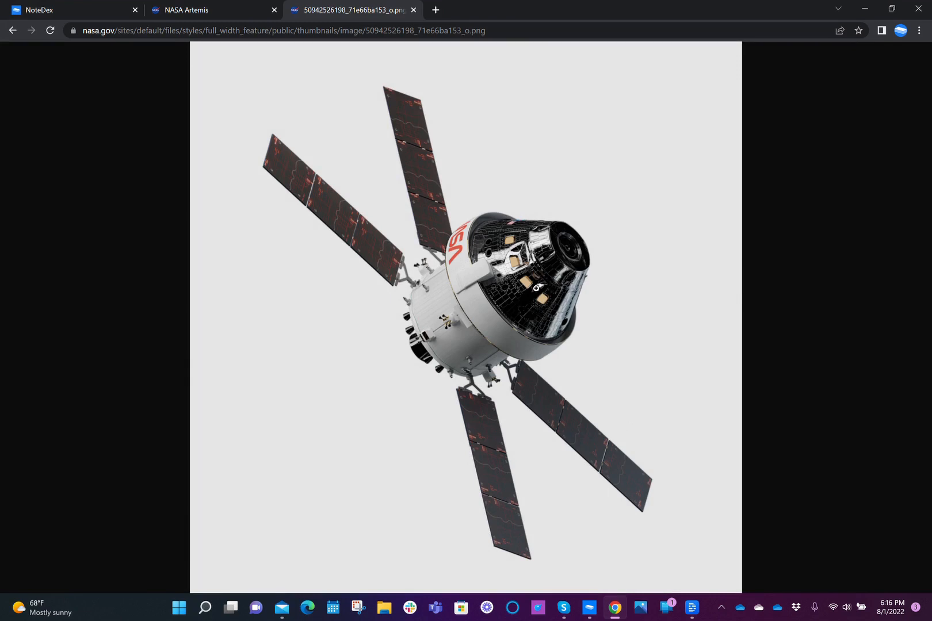
mouse_move(580, 308)
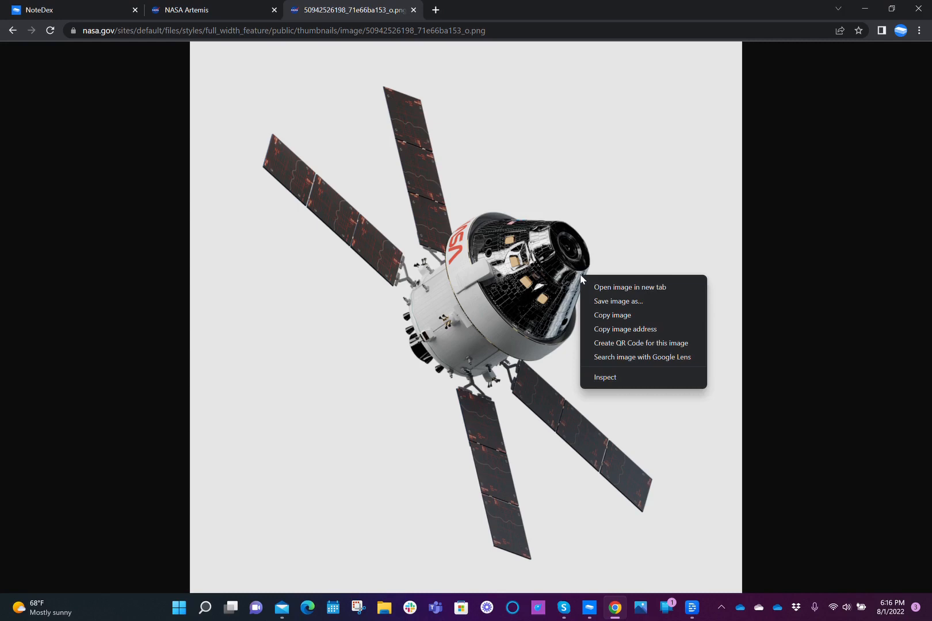
mouse_move(612, 315)
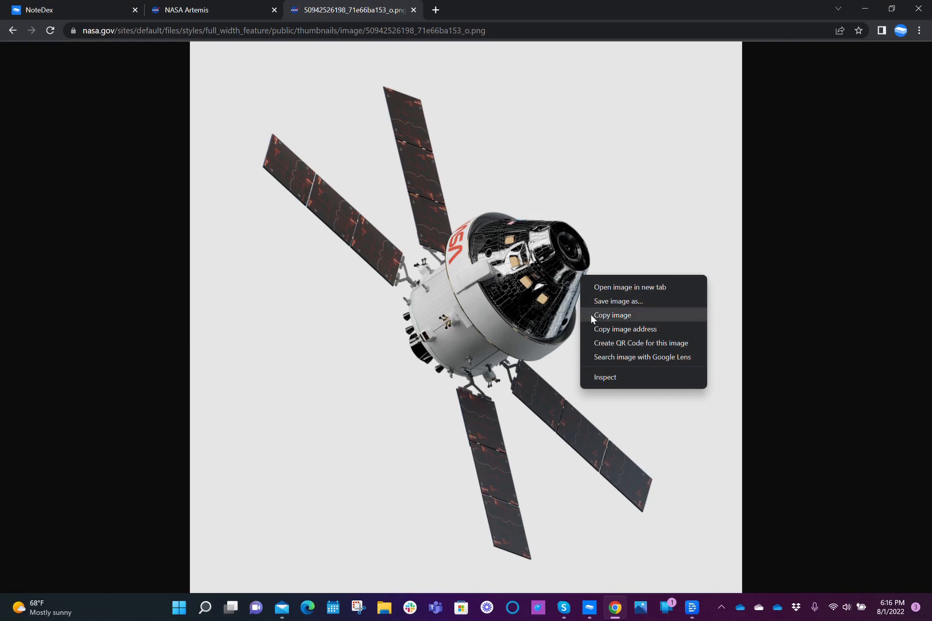
click(612, 316)
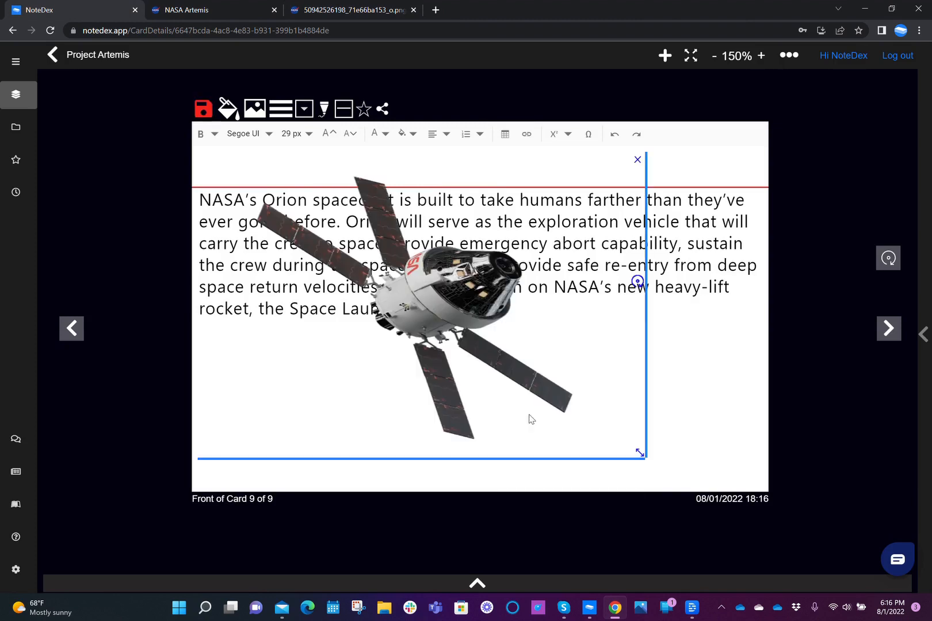
mouse_move(532, 420)
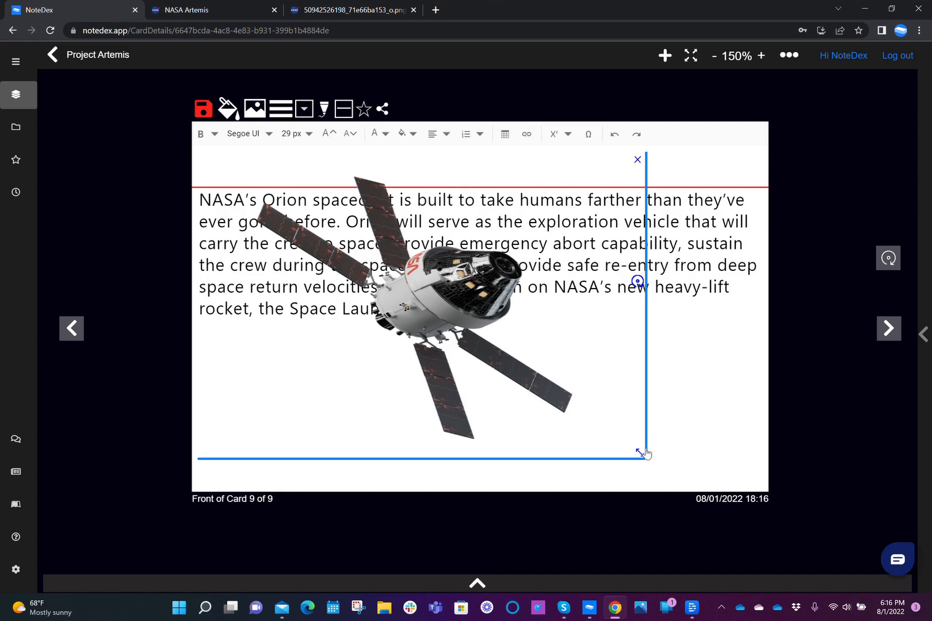
mouse_move(638, 453)
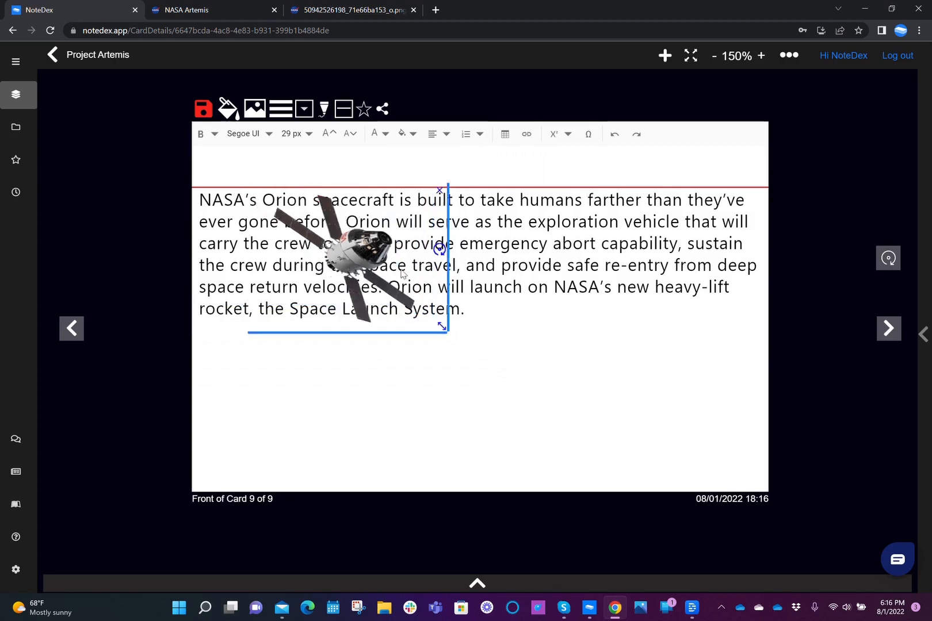
- Shrink the pasted Orion picture and settle it at the card's lower right below the paragraph
drag(356, 250, 595, 392)
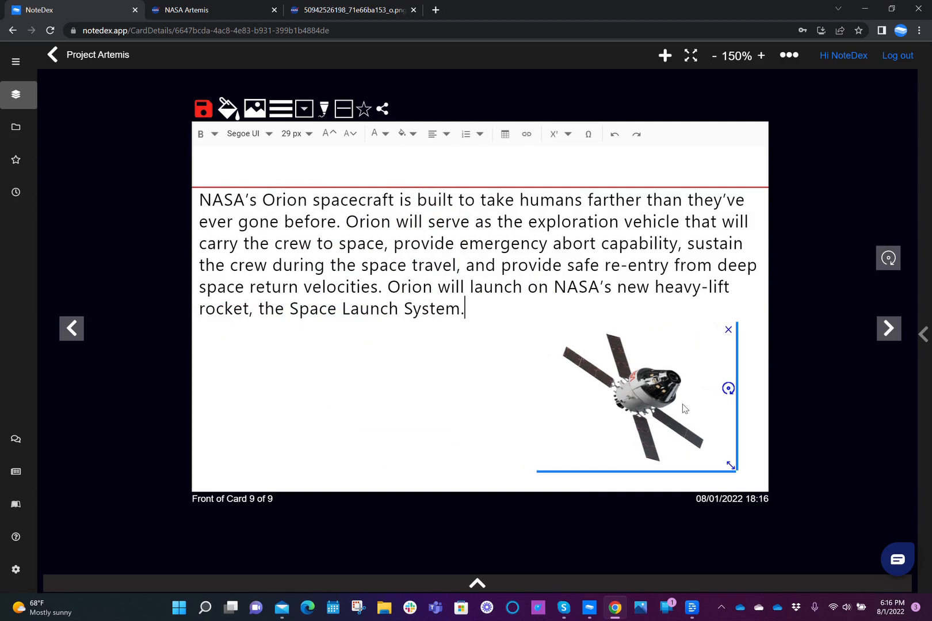
drag(732, 469, 700, 476)
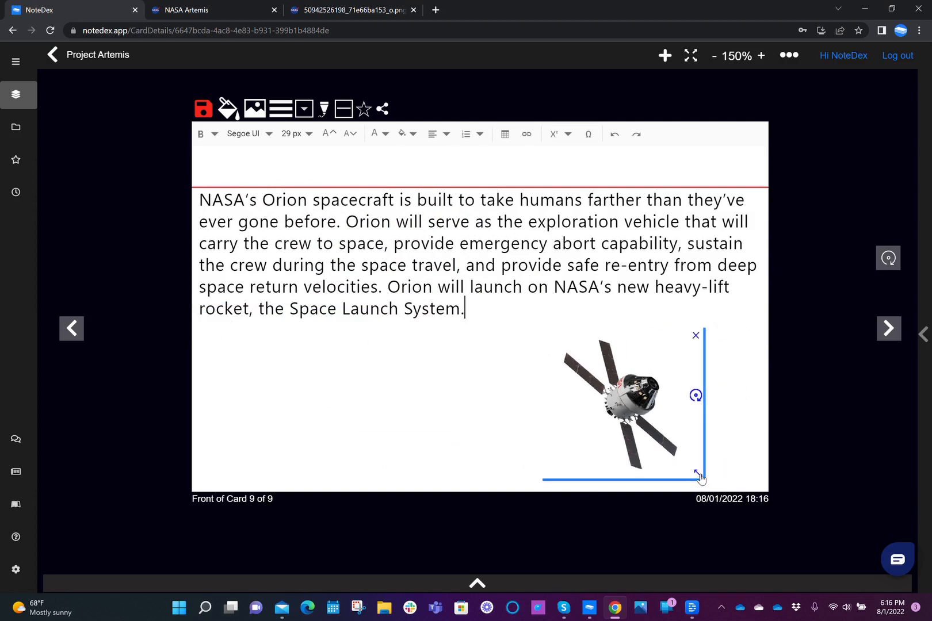
drag(700, 475, 703, 484)
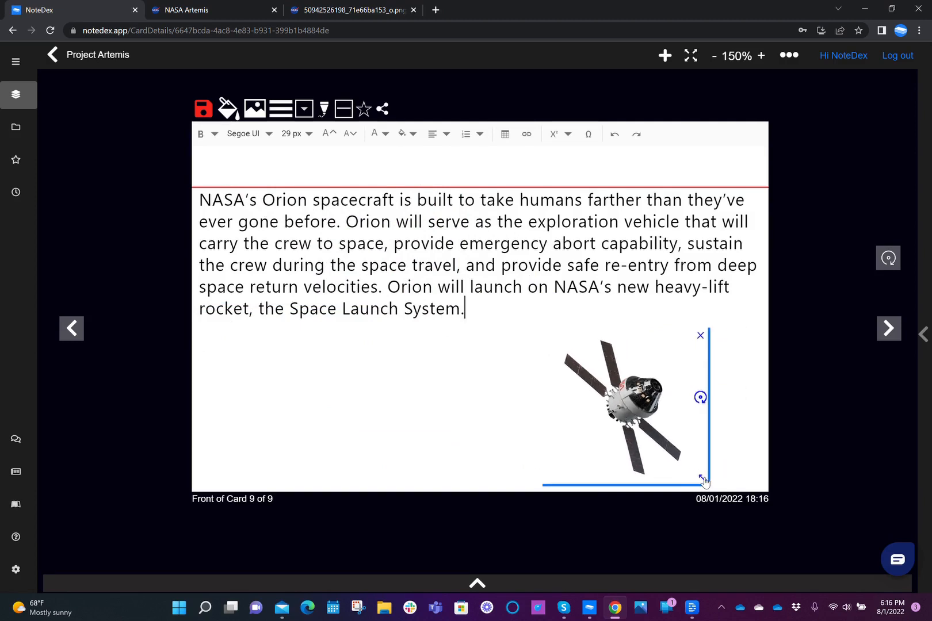
drag(703, 482, 728, 465)
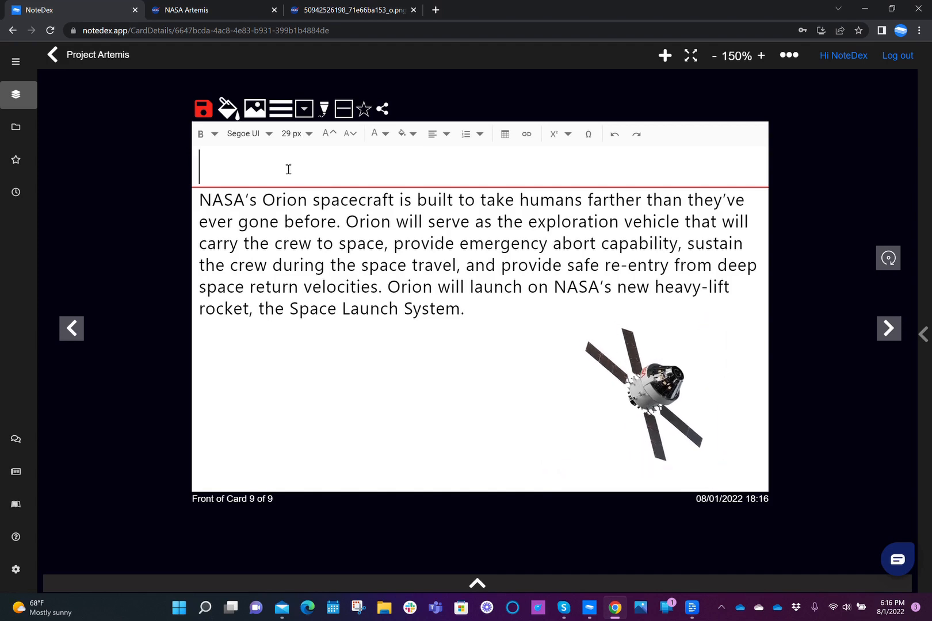
- Title the card 'Orion Spacecarft', save it and return to the Project Artemis card grid
text(Orion)
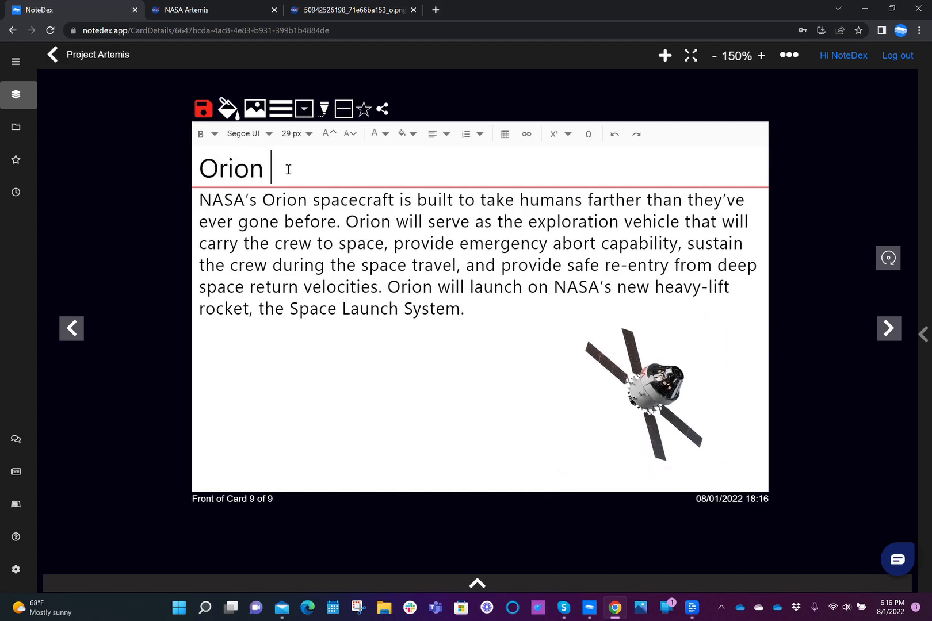
text(Spacecarft)
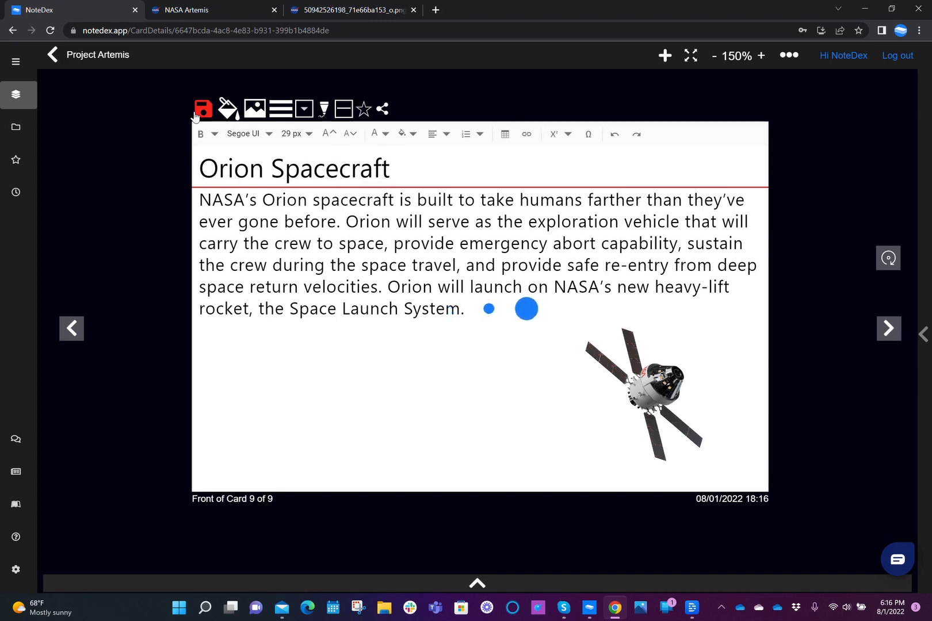
click(202, 108)
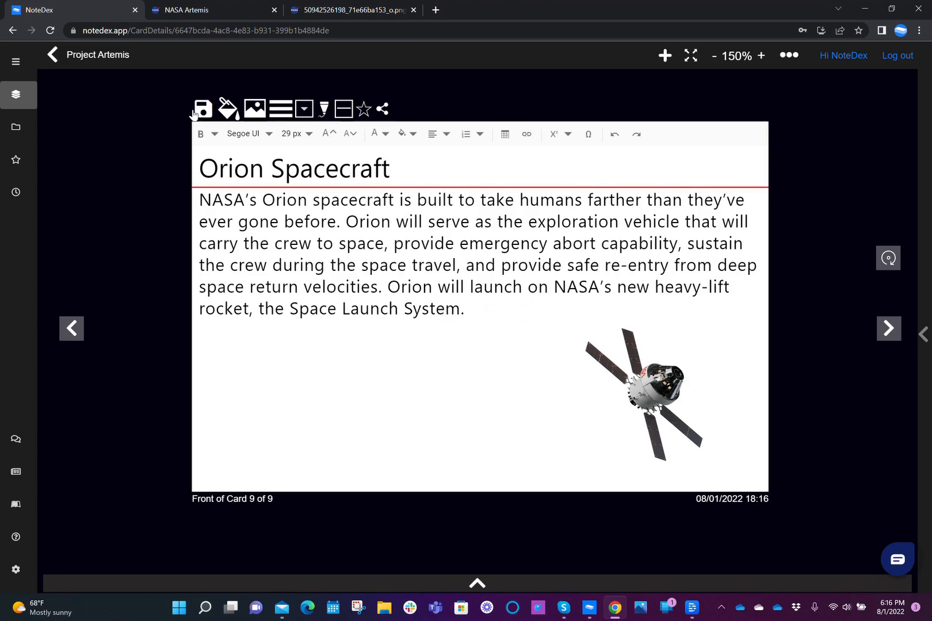
click(52, 54)
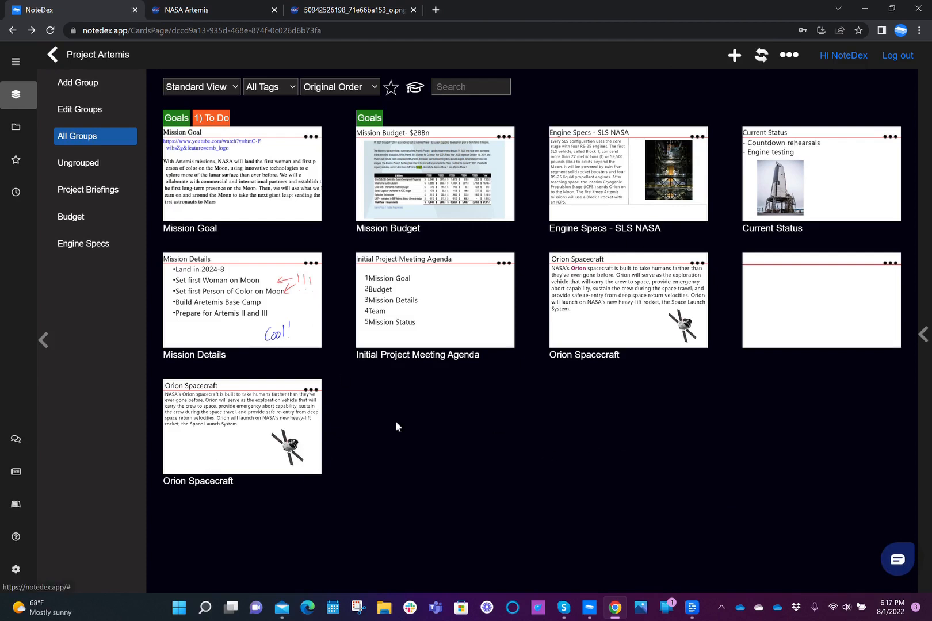
mouse_move(391, 486)
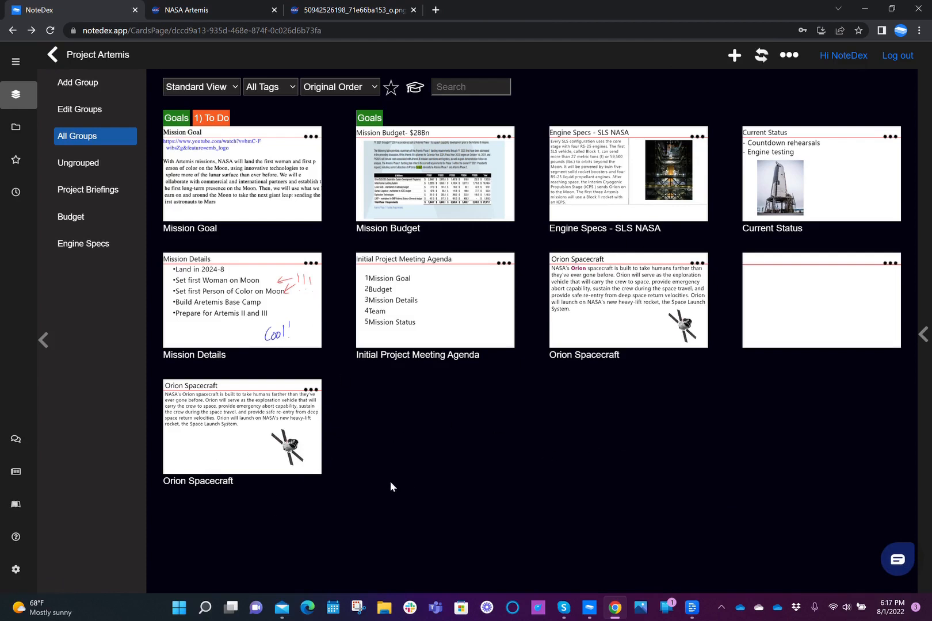
mouse_move(733, 62)
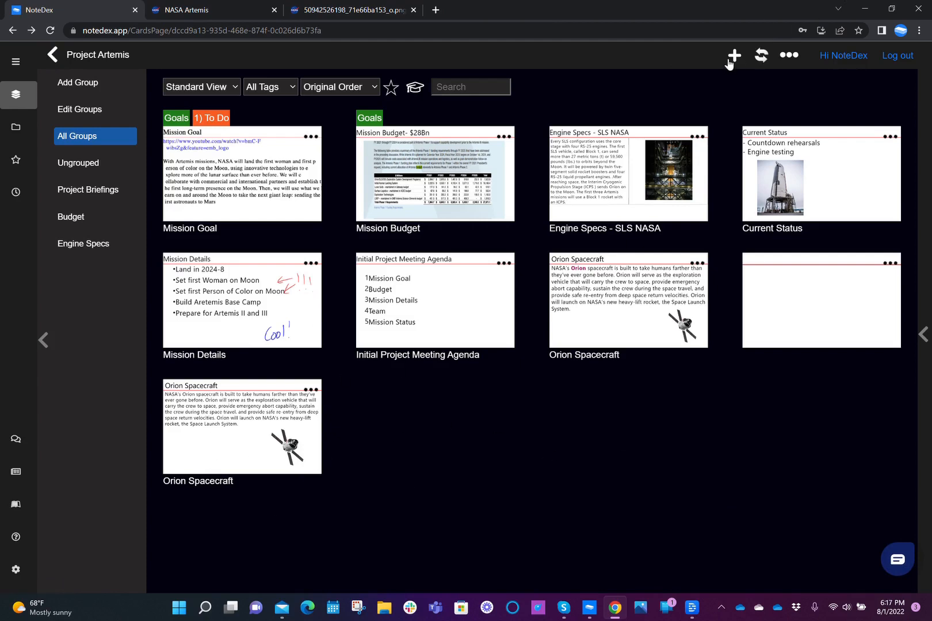
- Create a new card titled 'Mission Types' and move into its body
click(821, 301)
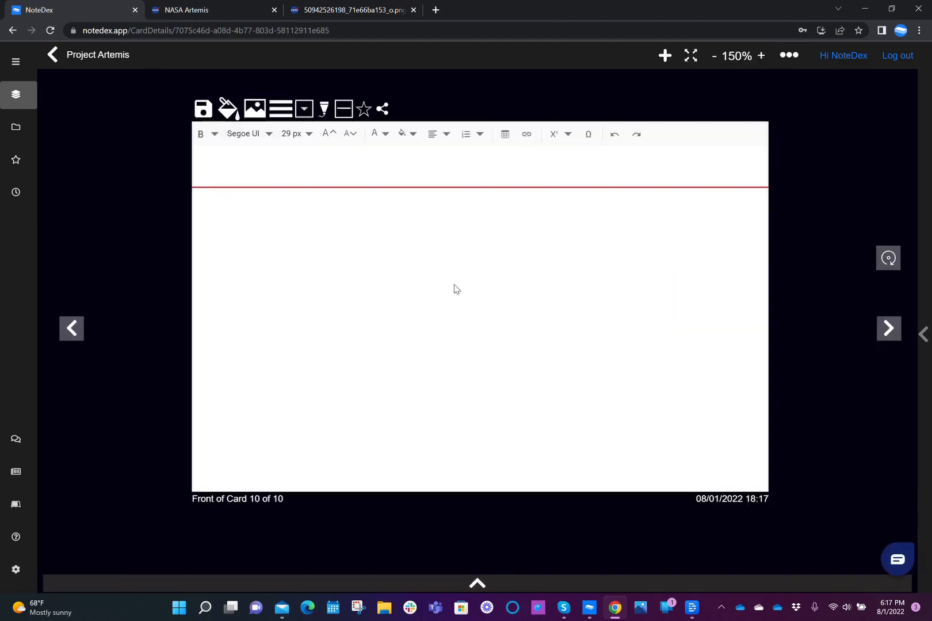
mouse_move(369, 173)
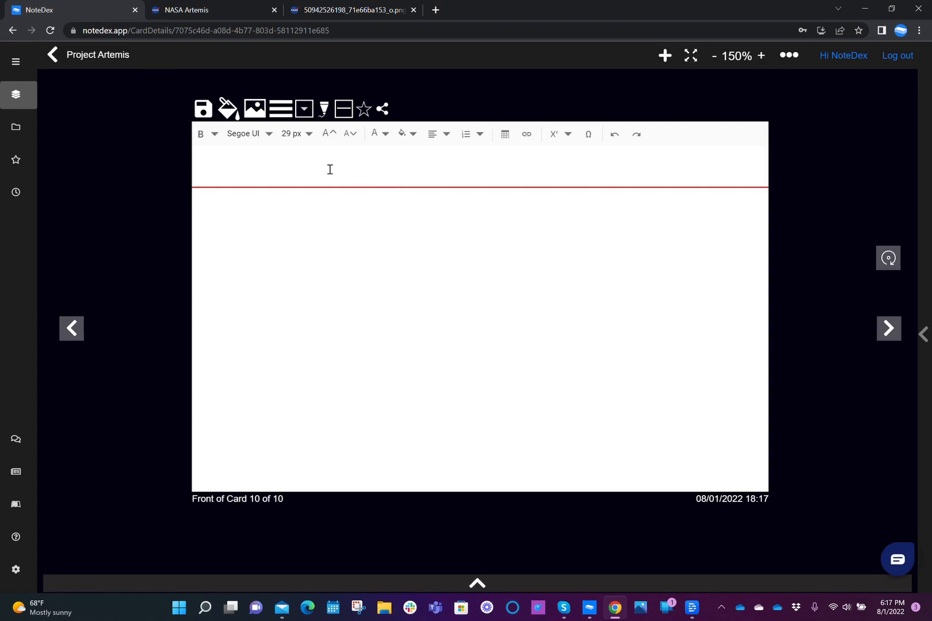
text(M)
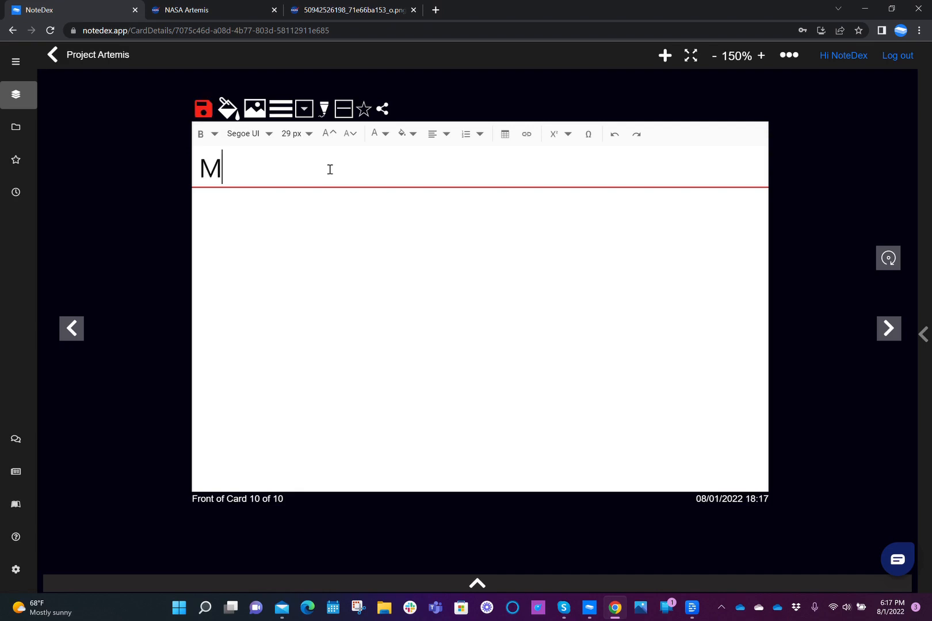
text(ission Types)
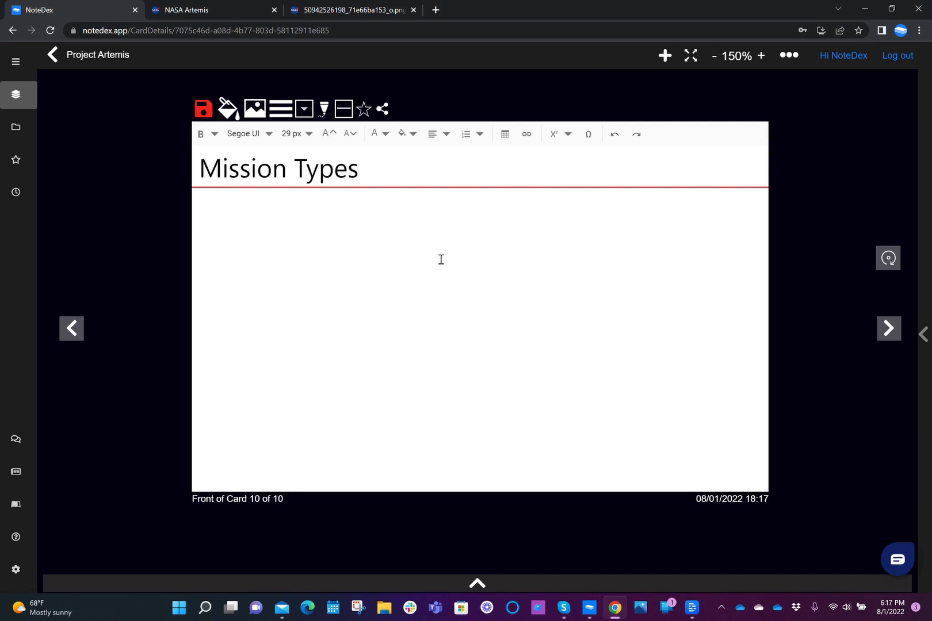
click(505, 134)
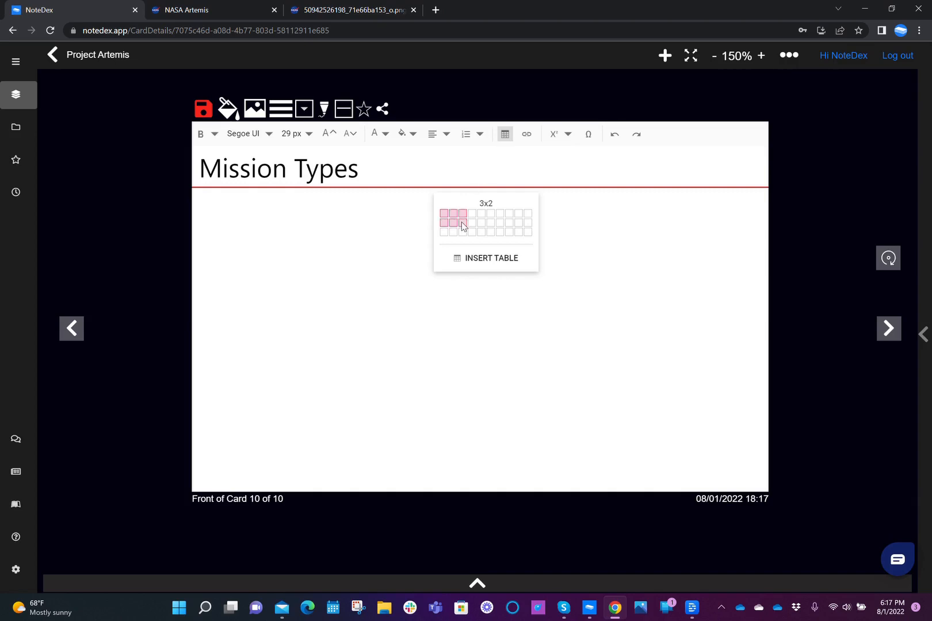
mouse_move(465, 233)
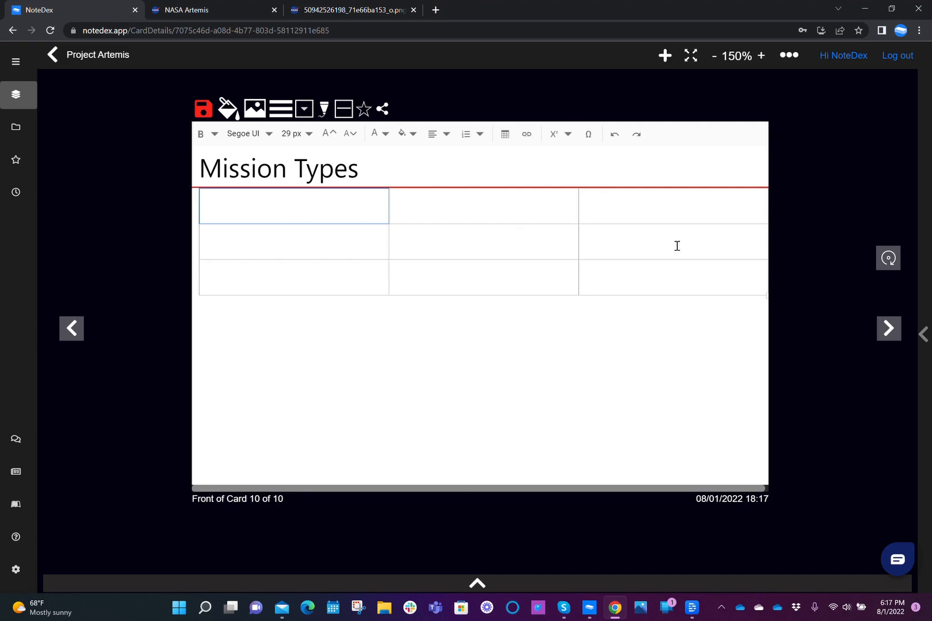
mouse_move(265, 203)
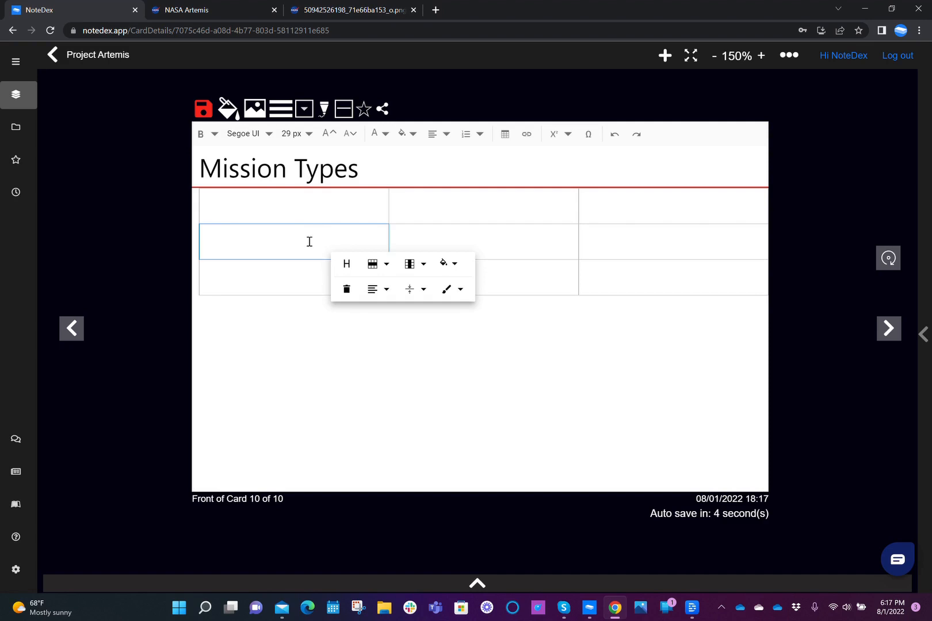
- Review the row and column options in the table's popup toolbar without changing anything
click(266, 240)
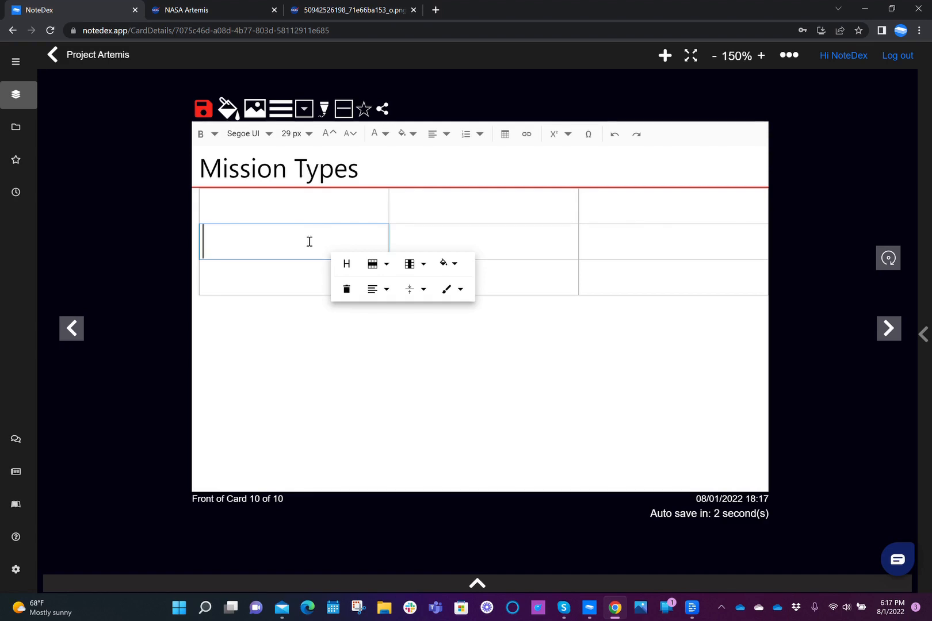
click(447, 290)
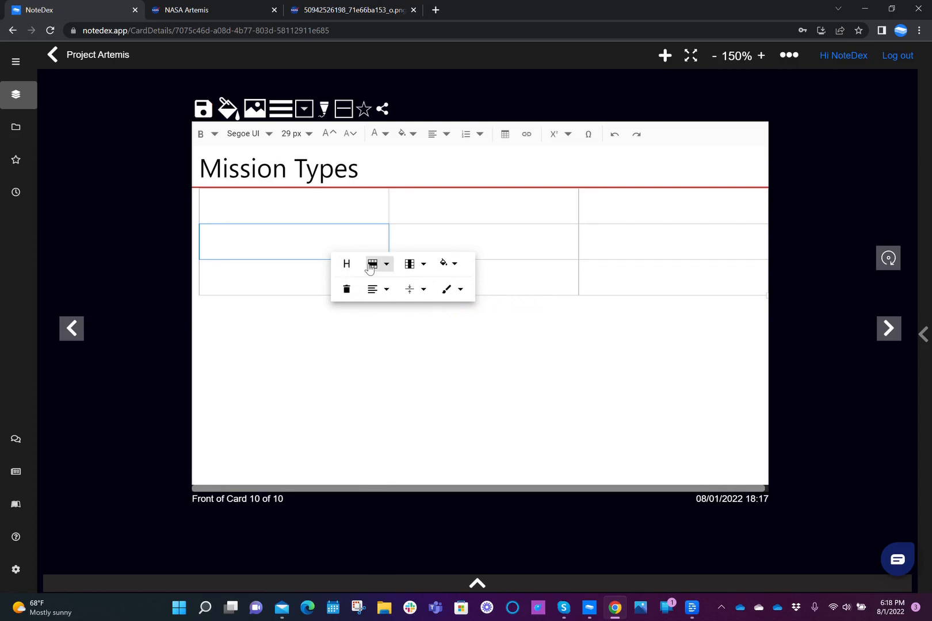
click(385, 264)
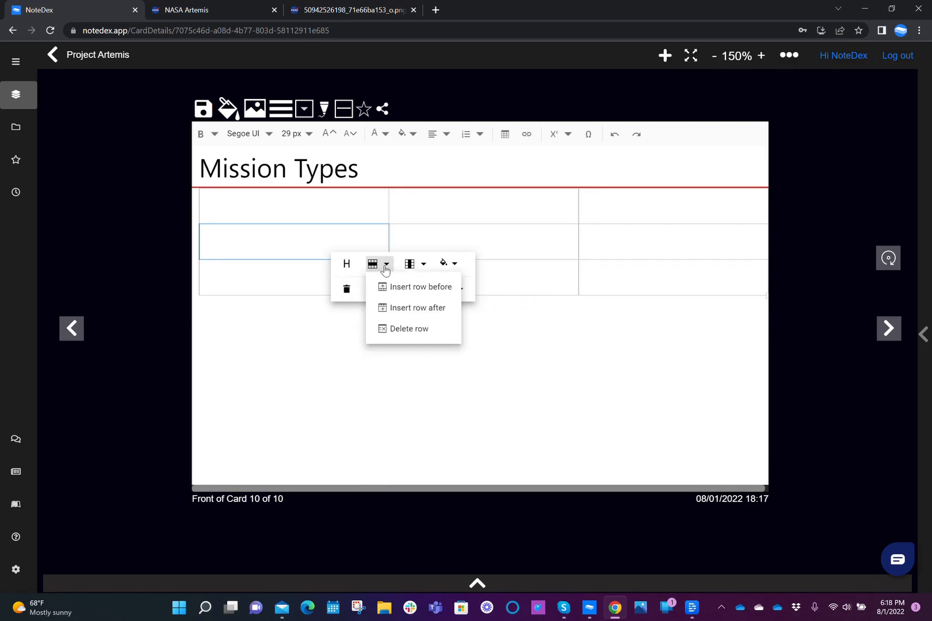
click(415, 263)
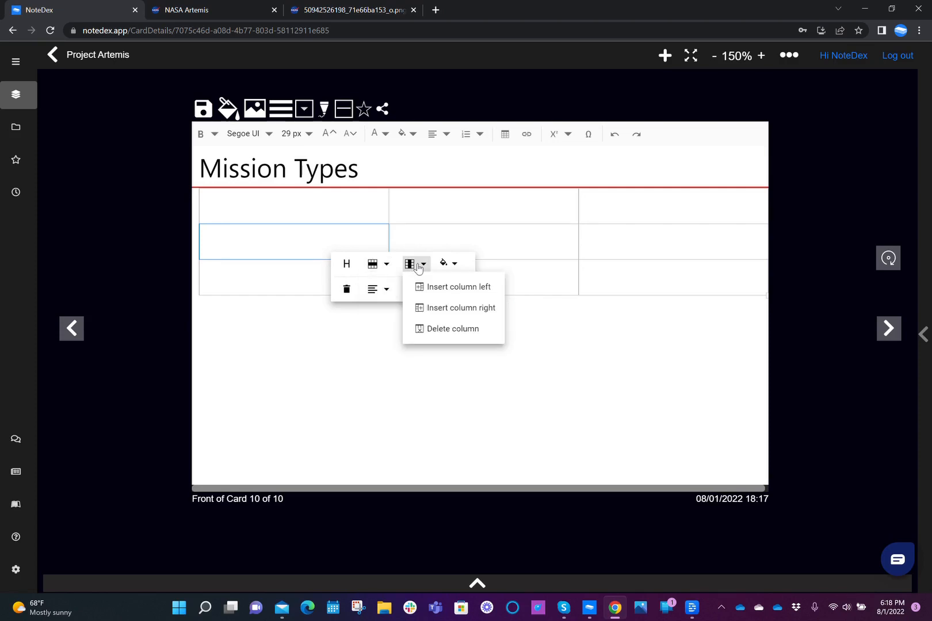
click(450, 264)
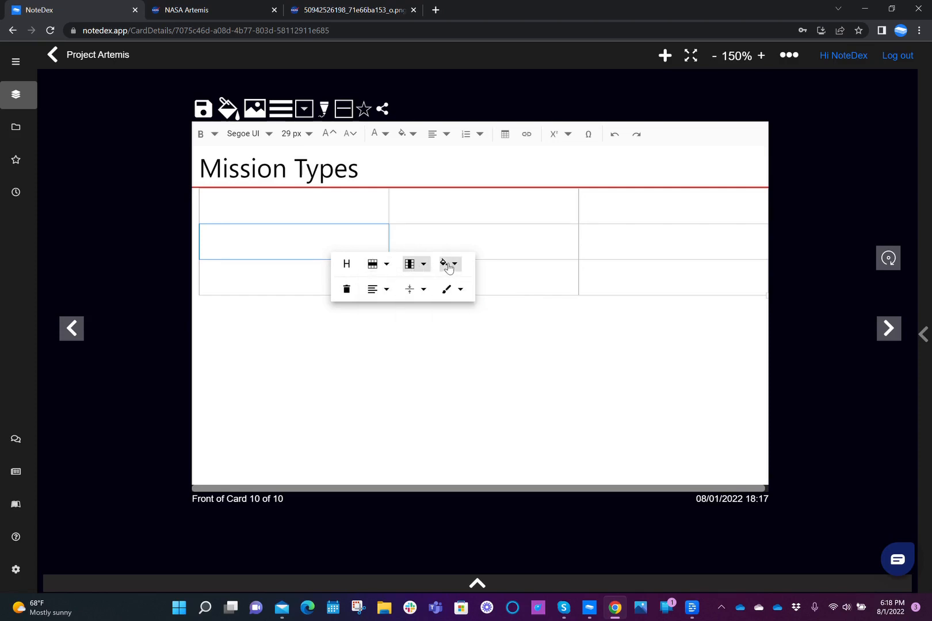
click(450, 264)
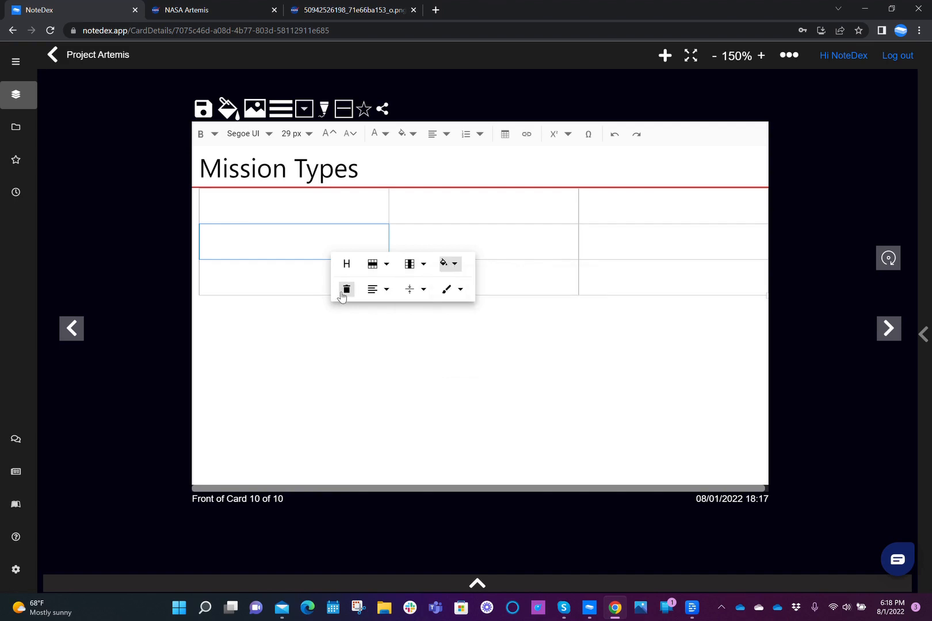
mouse_move(346, 289)
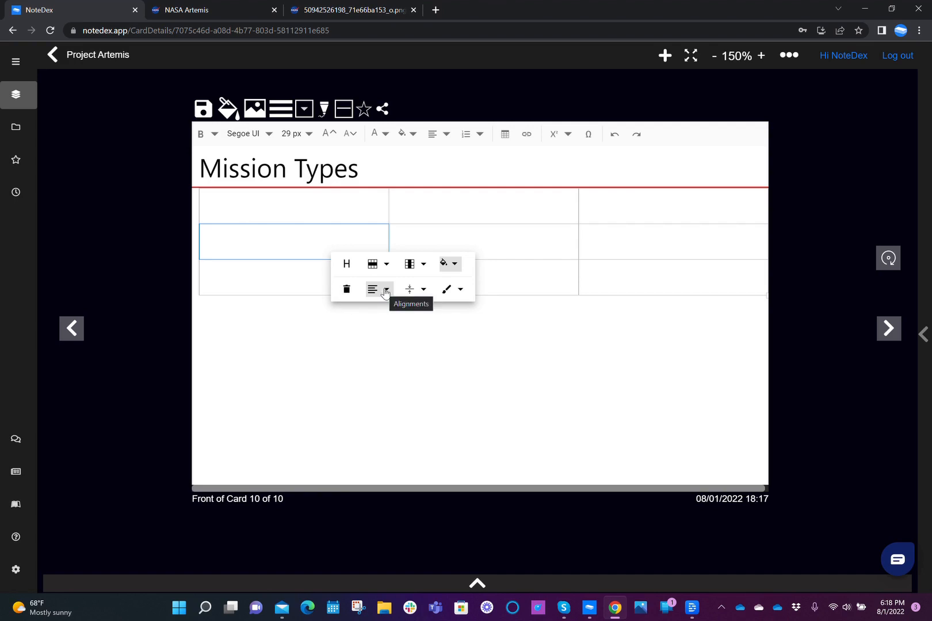
- Add a shaded header row to the top of the Mission Types table from its top-left cell
click(460, 290)
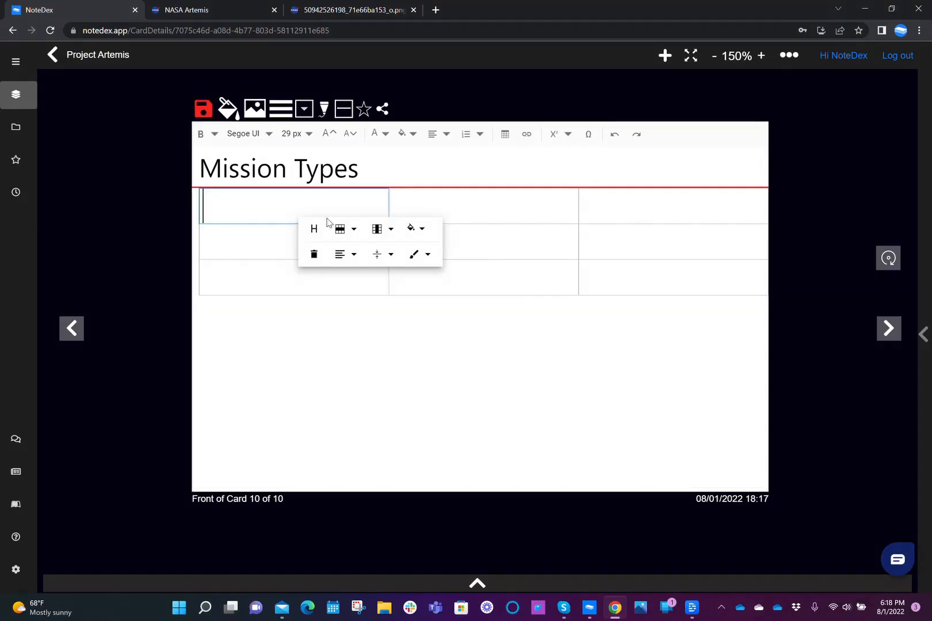
mouse_move(314, 229)
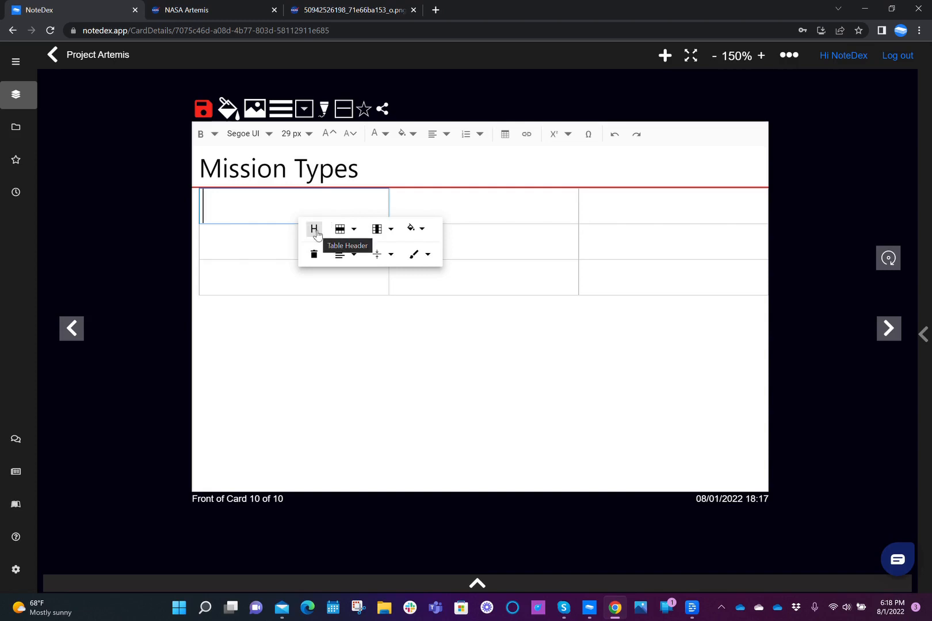
click(314, 229)
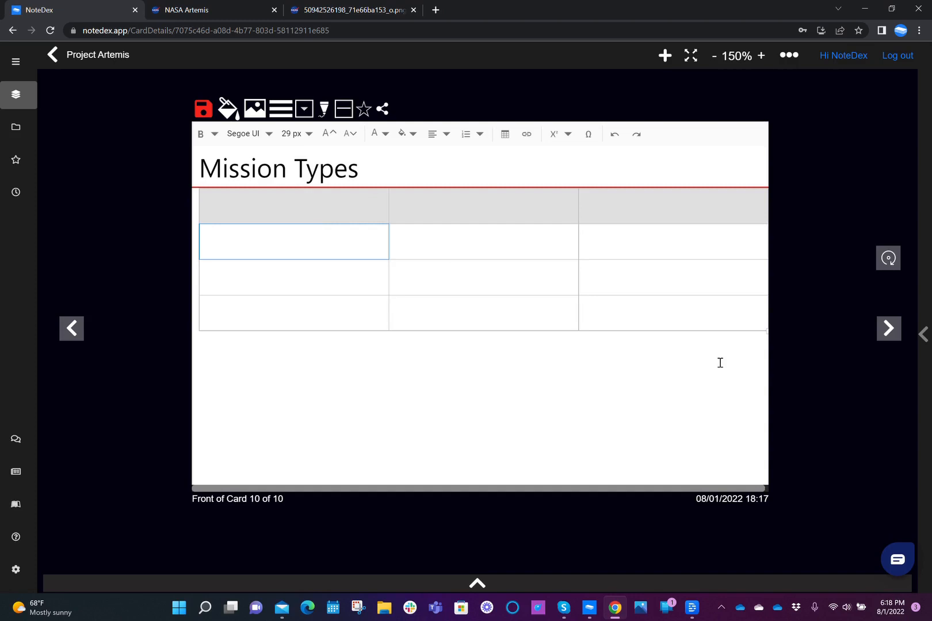
mouse_move(567, 393)
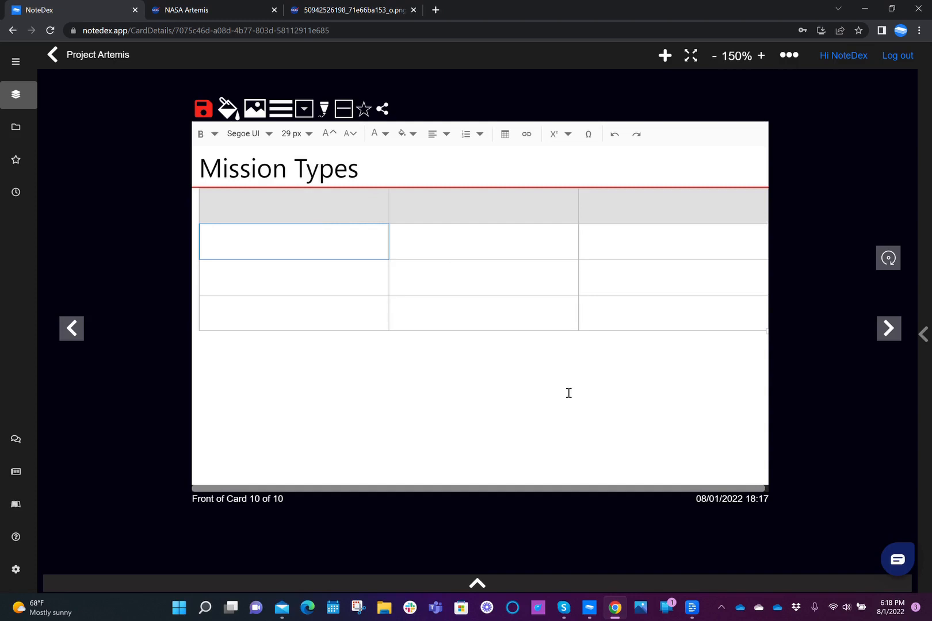
- Fill the header cells with Mission 1, Mission 2 and Mission 3
click(292, 206)
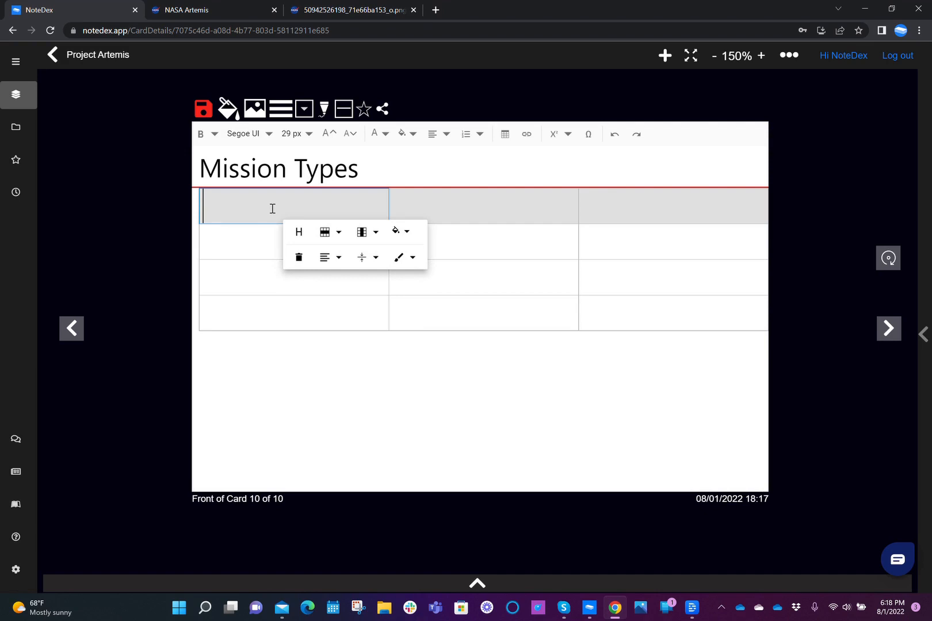
text(Mission 1)
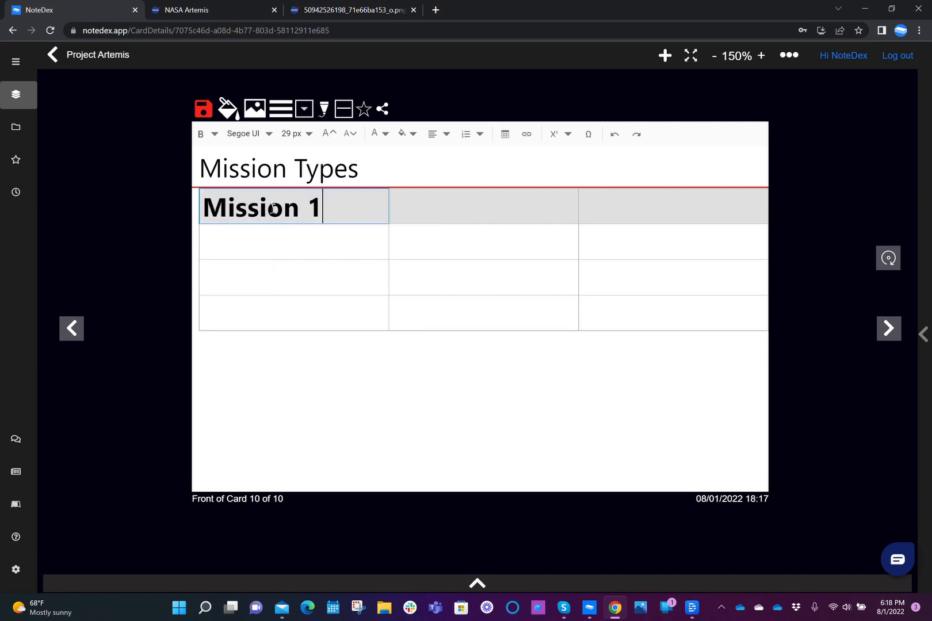
text(M)
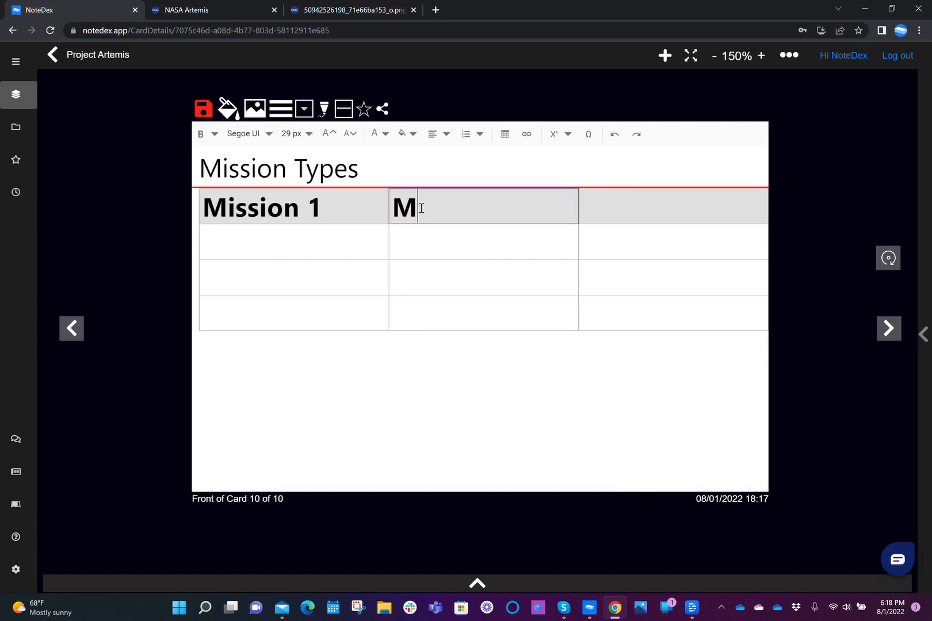
text(ission 2)
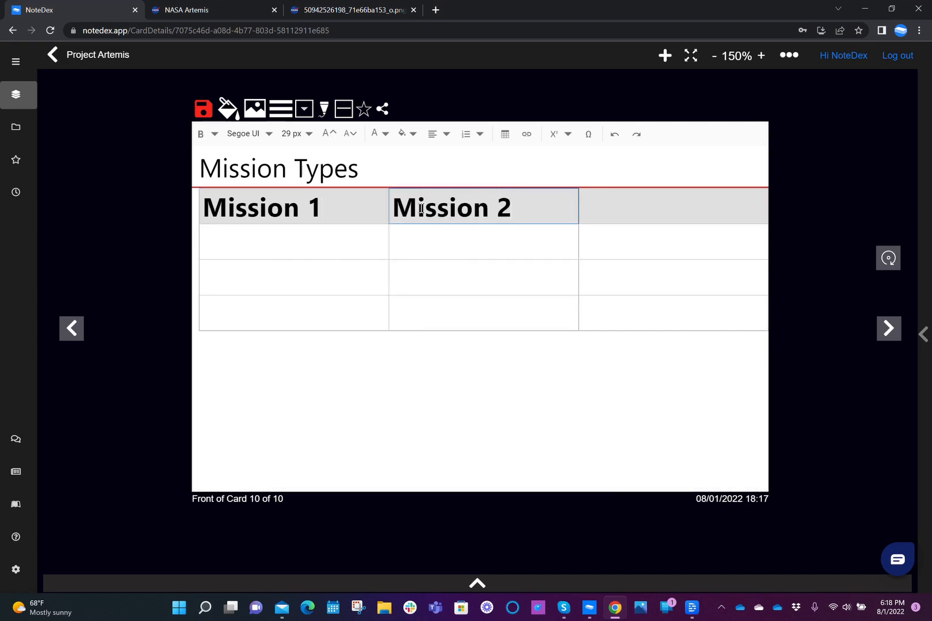
text(Mission 3)
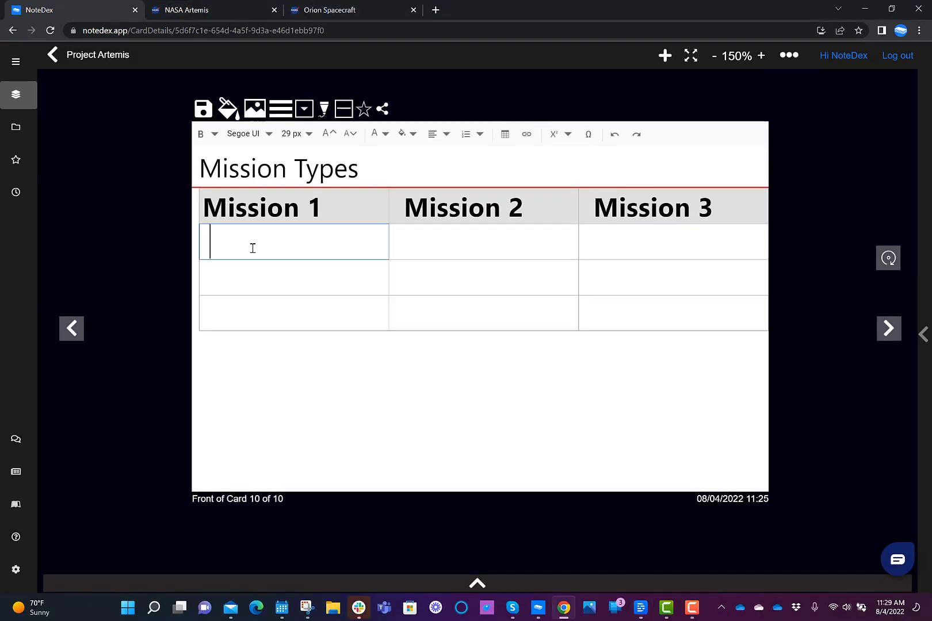
- Fill the body row with Unmanned, Orbiting Moon; Manned, Orbiting Moon; Manned, Landing on Moon
text(Unman)
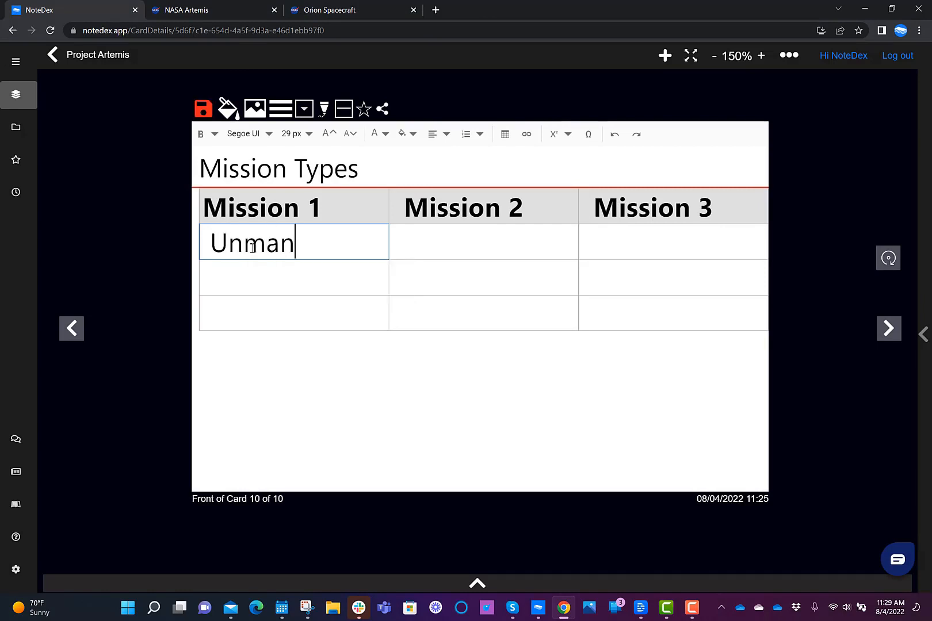
text(ned, Orbiting Moon)
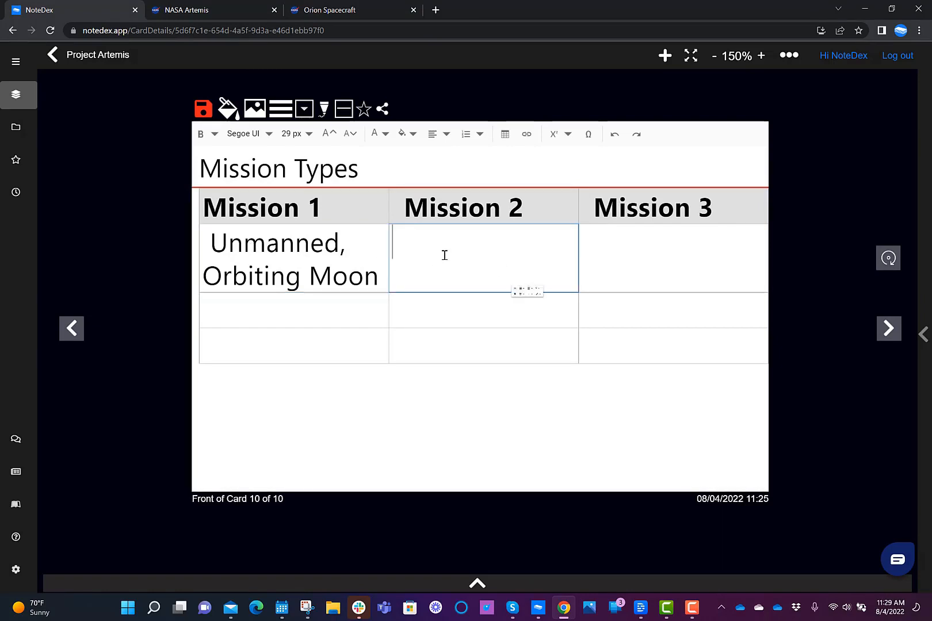
text(Mann)
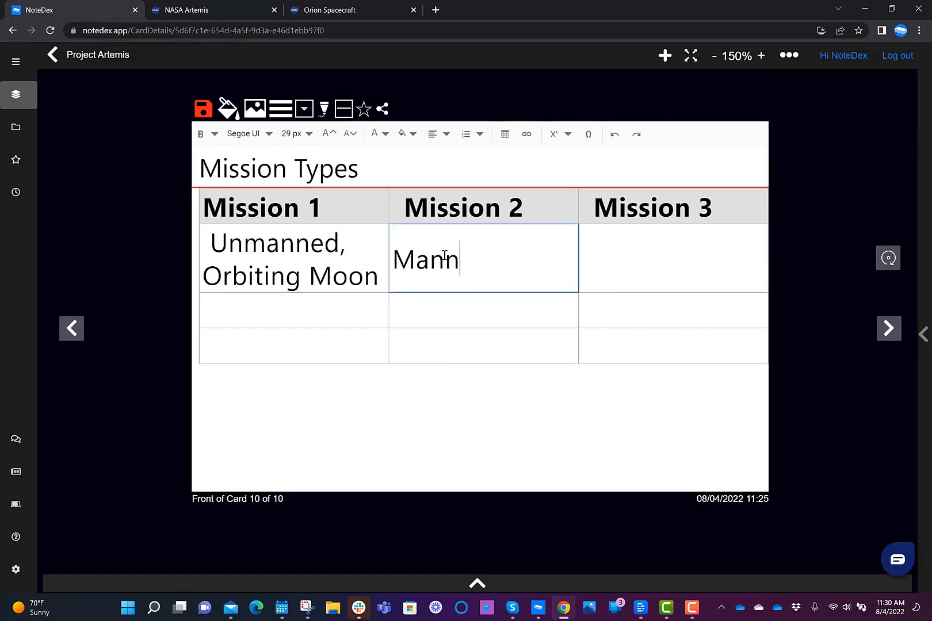
text(ed, Orbiting Moon)
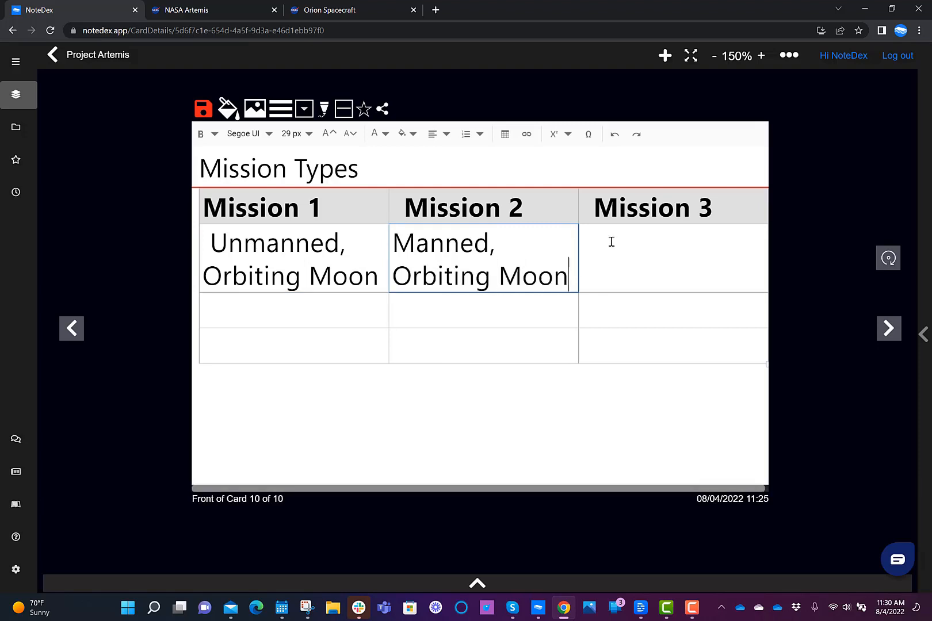
text(Manned,)
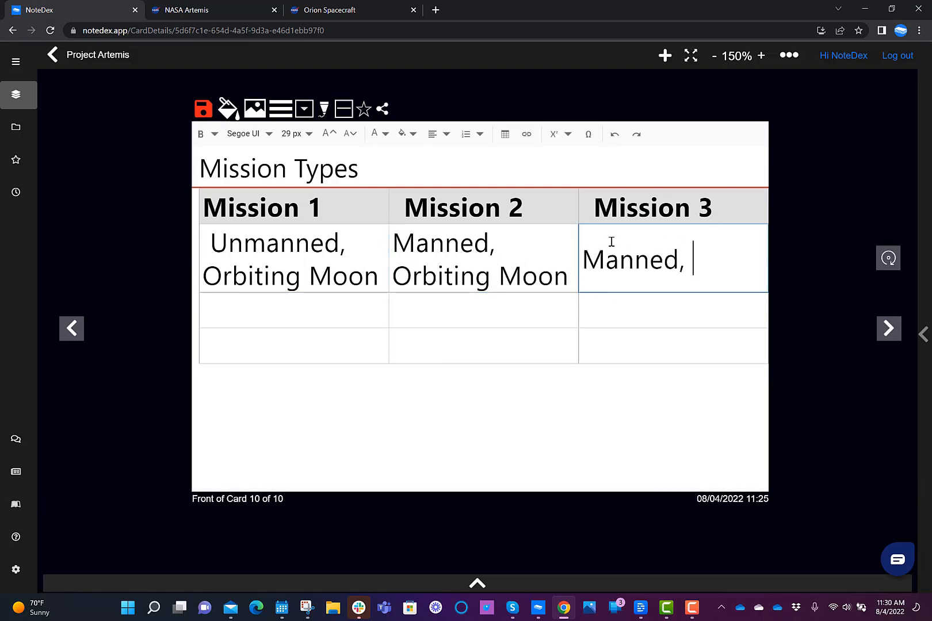
text(Landing on)
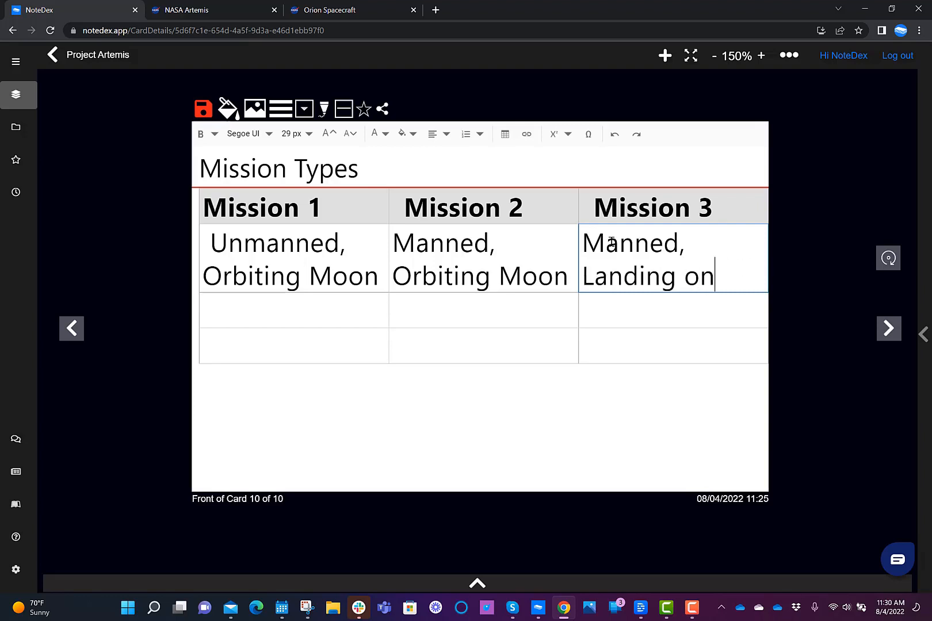
text(Moon)
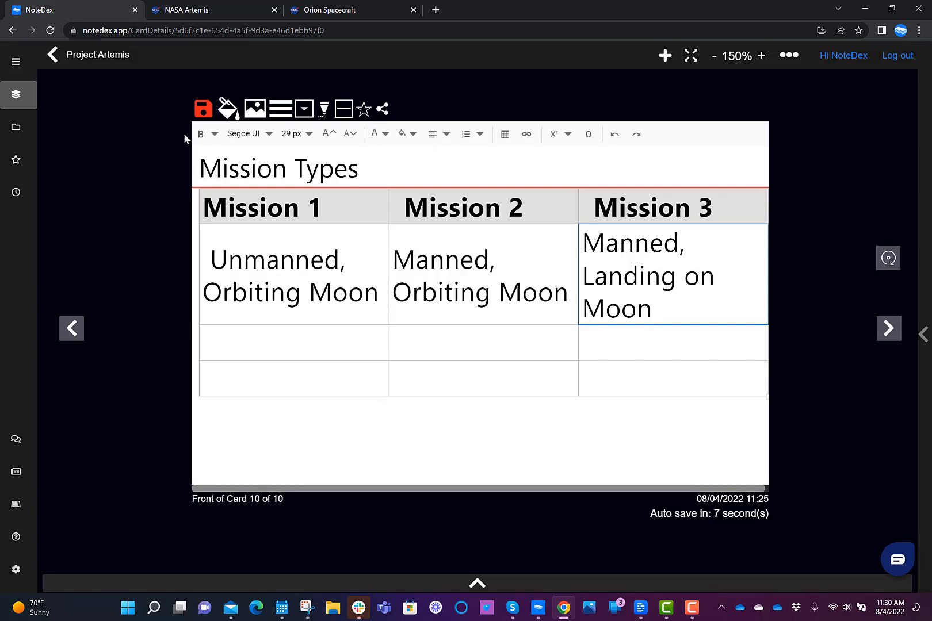
- Save the Mission Types card and start a new line beneath the table
click(203, 109)
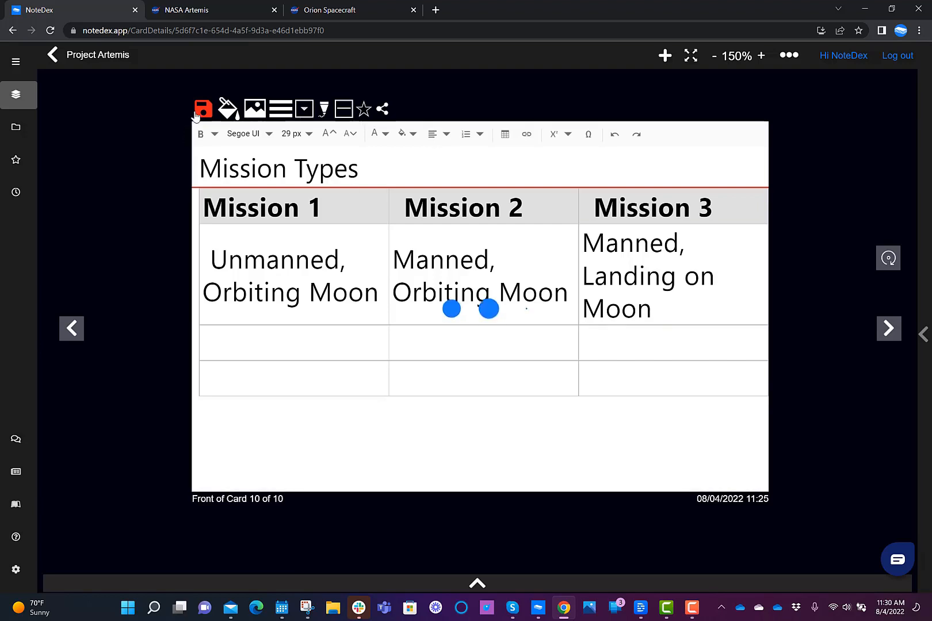
click(202, 108)
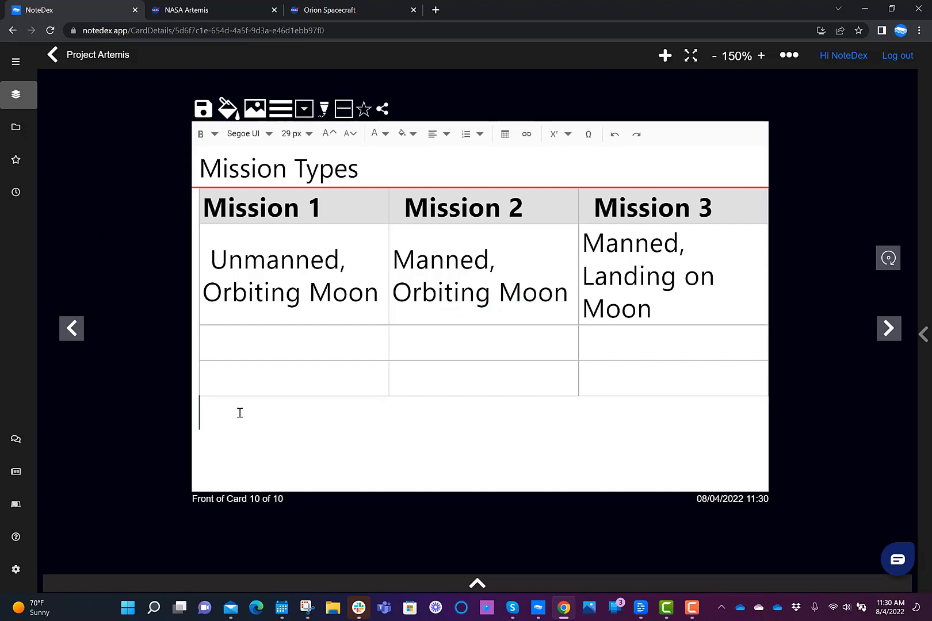
click(203, 109)
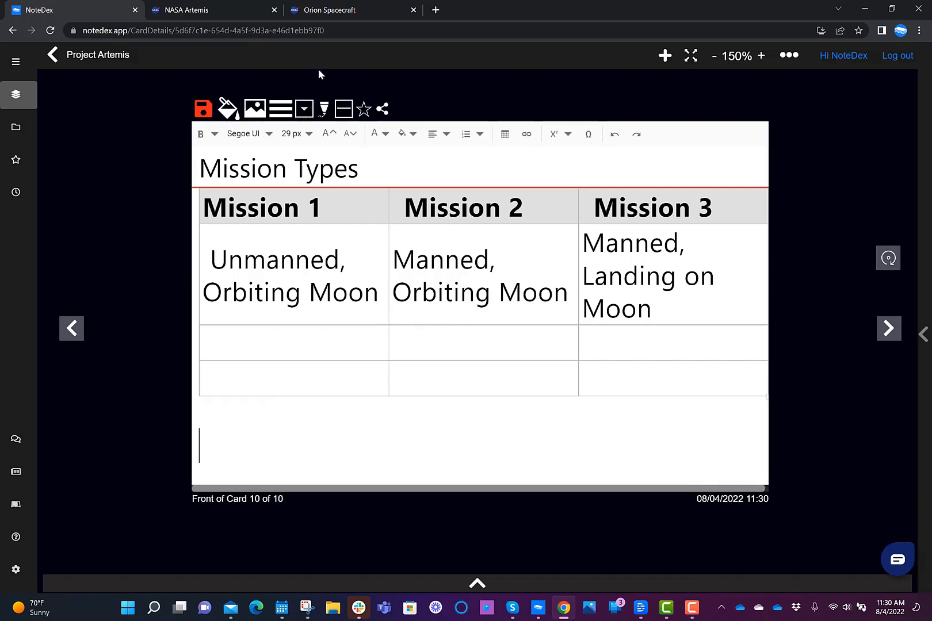
- Switch to the Orion Spacecraft Chrome tab and copy its web address
click(351, 11)
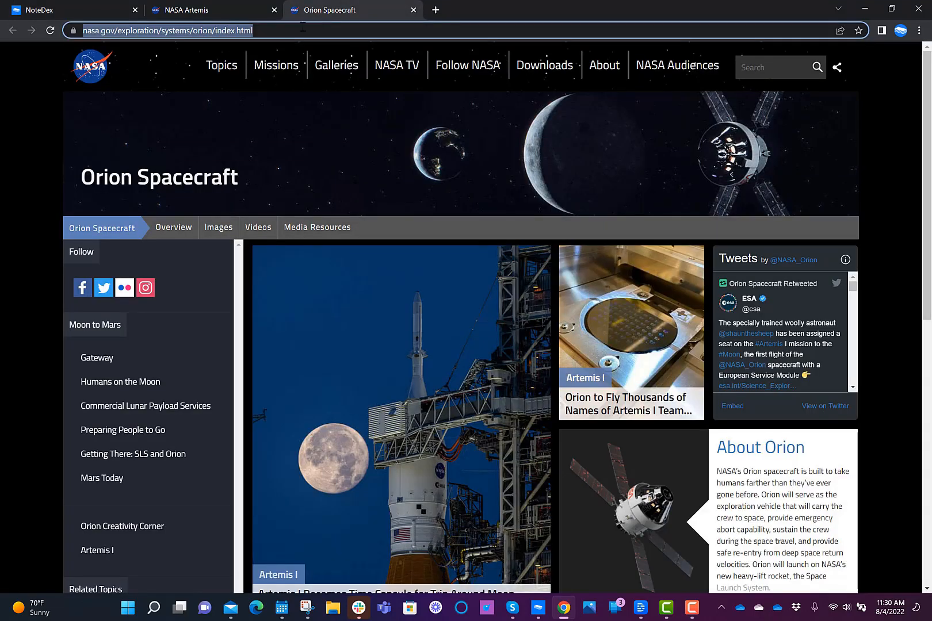
right_click(167, 30)
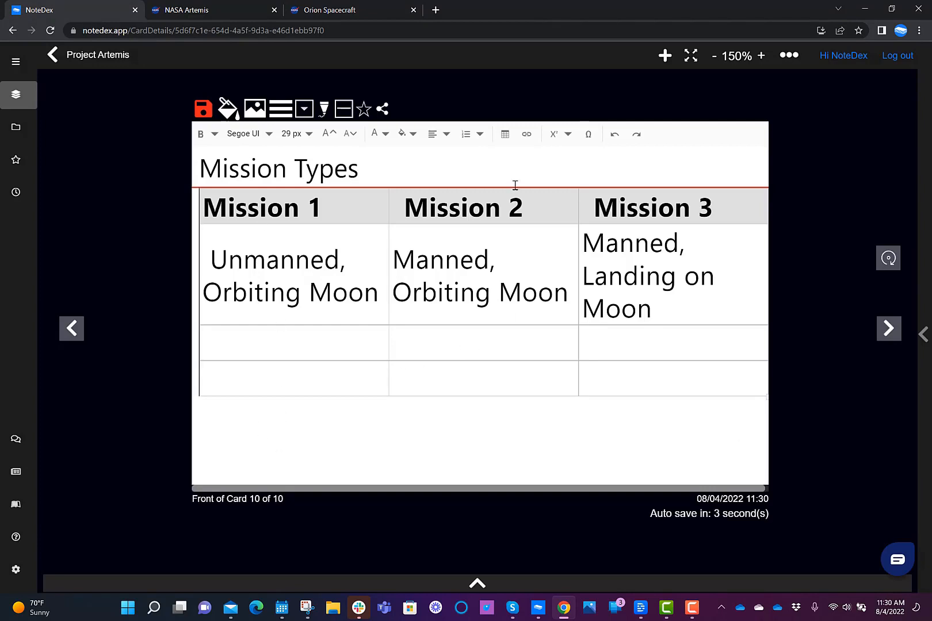
mouse_move(526, 133)
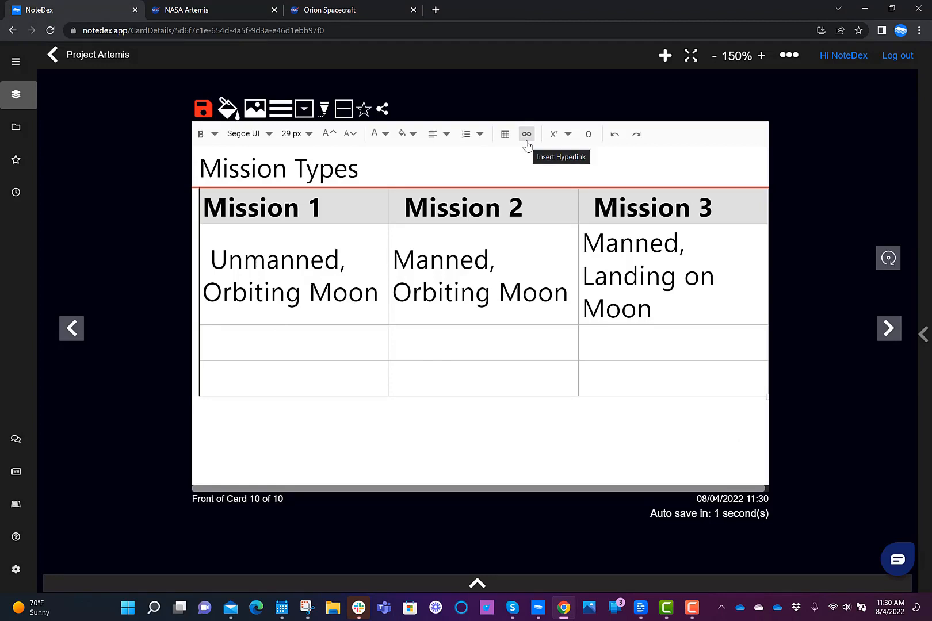
click(525, 133)
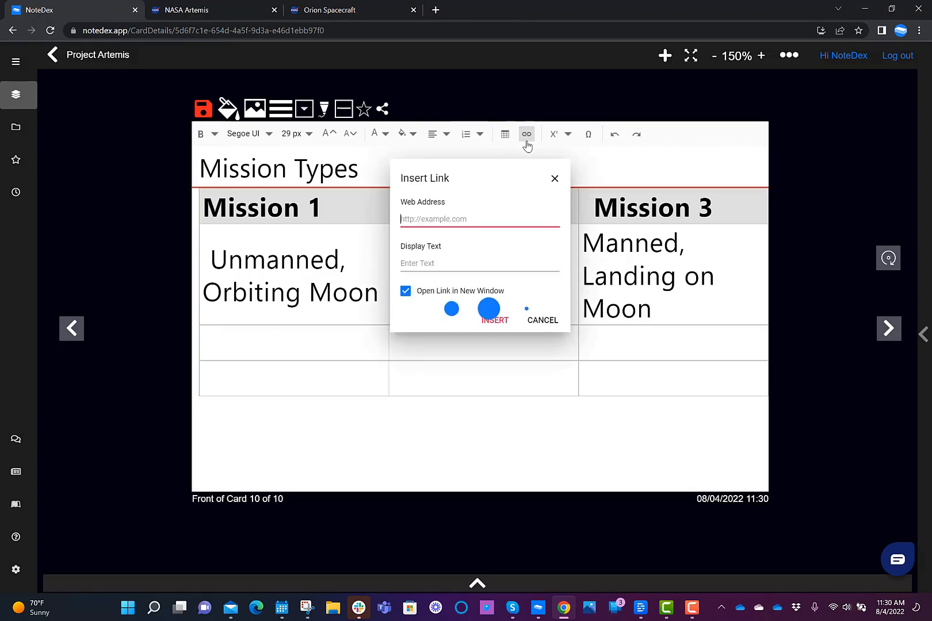
click(541, 320)
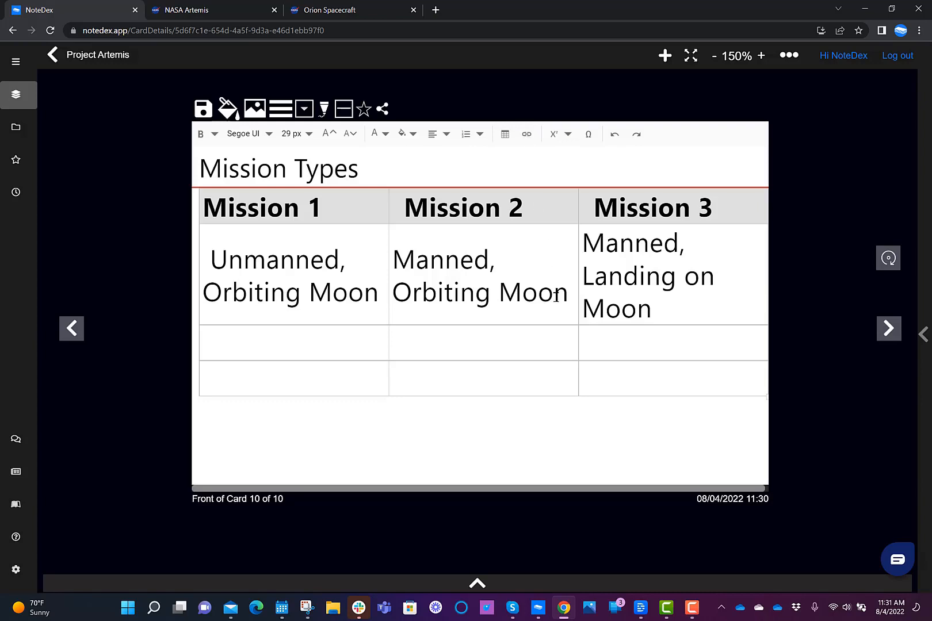
click(200, 446)
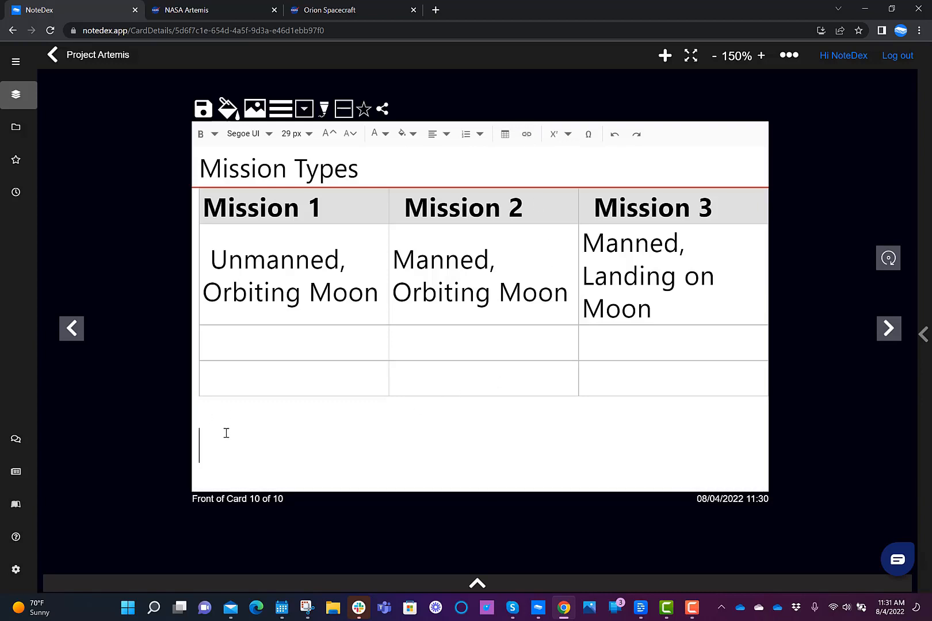
text(https://www.nasa.gov/exploration/systems/orion/index.html)
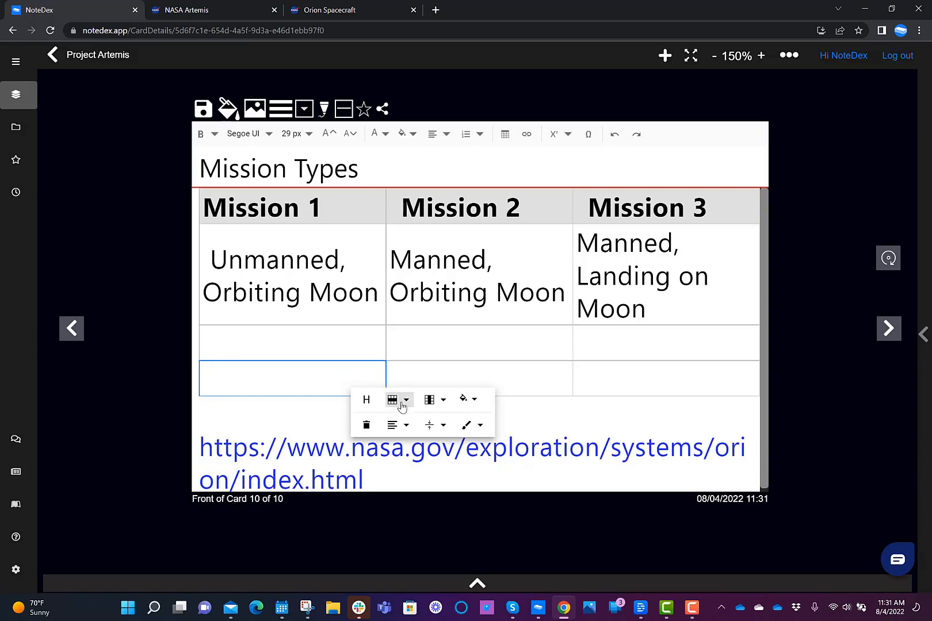
- Delete the empty bottom row of the mission table via the row dropdown
click(406, 400)
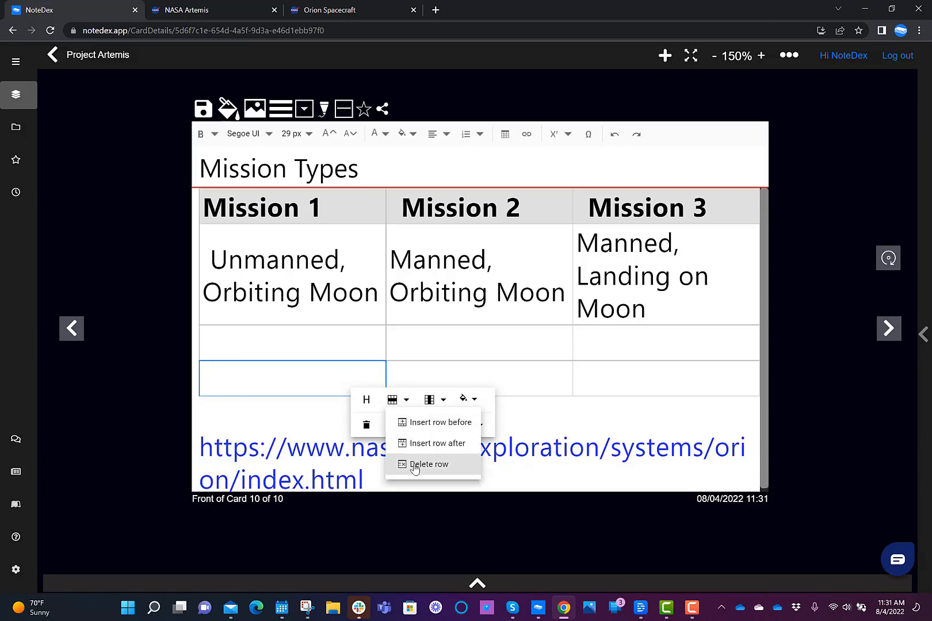
click(428, 465)
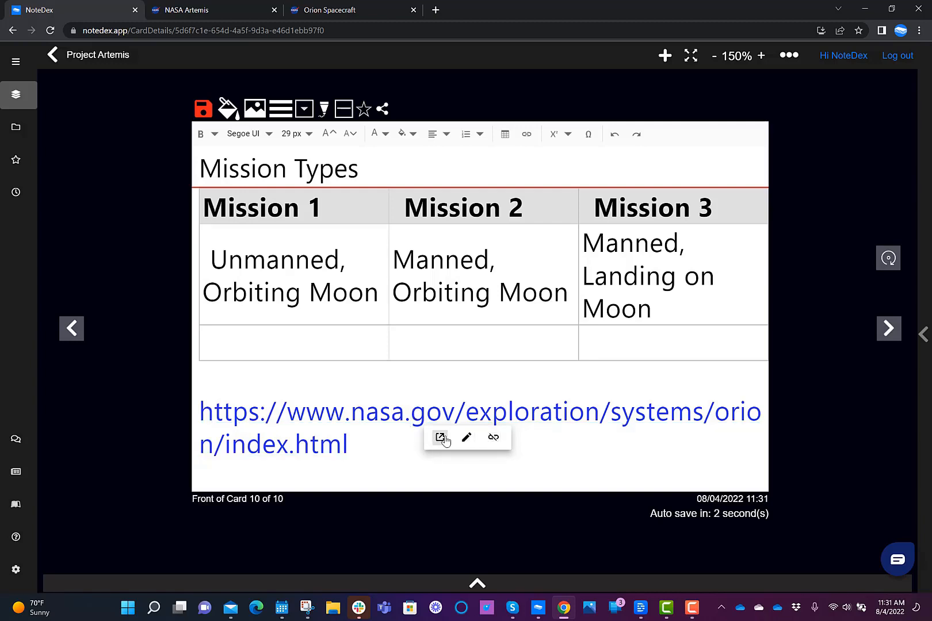
mouse_move(439, 437)
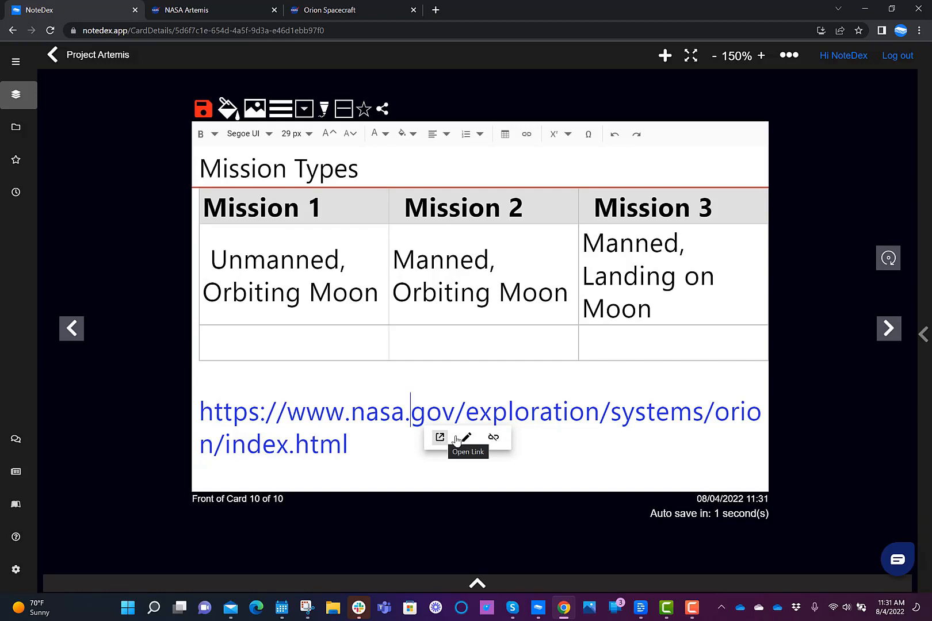
mouse_move(466, 438)
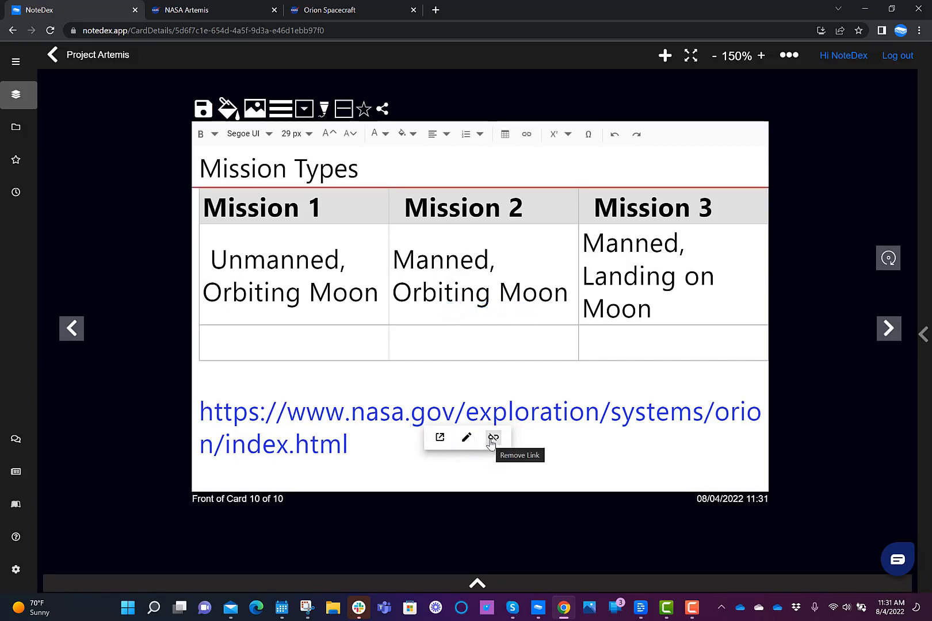
mouse_move(467, 437)
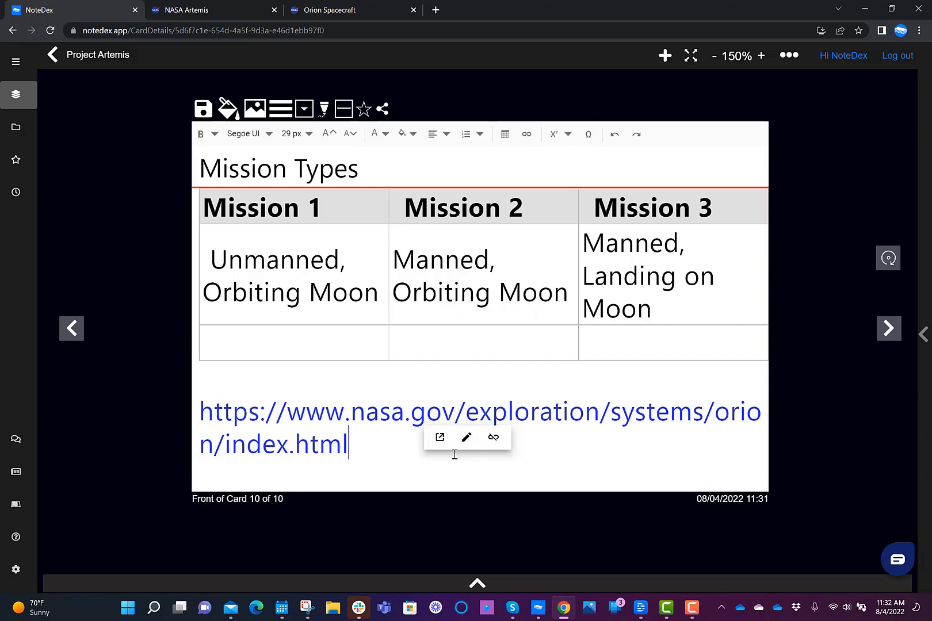
- Edit the link so its display text reads Orion and update it
click(466, 437)
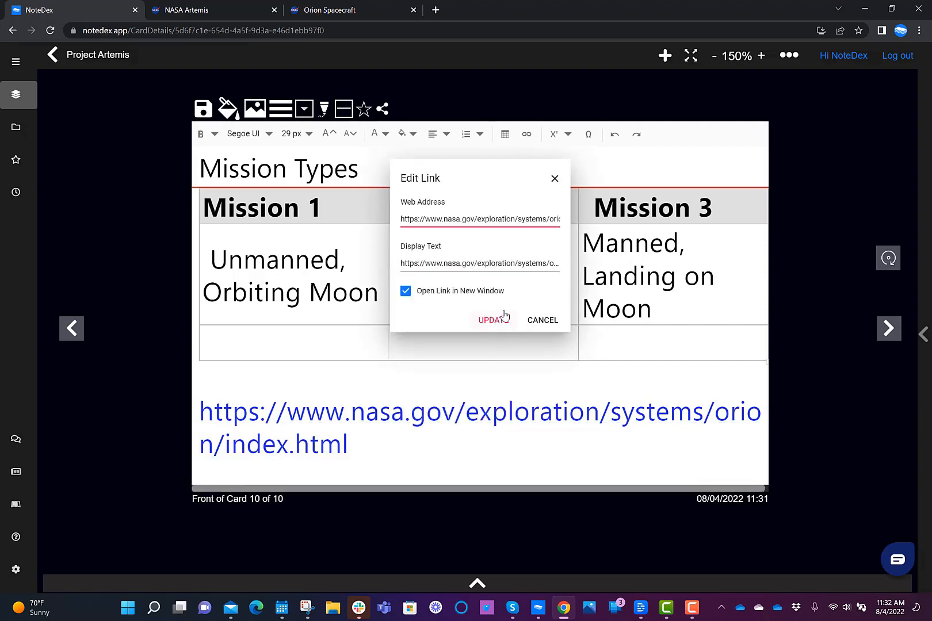
double_click(452, 263)
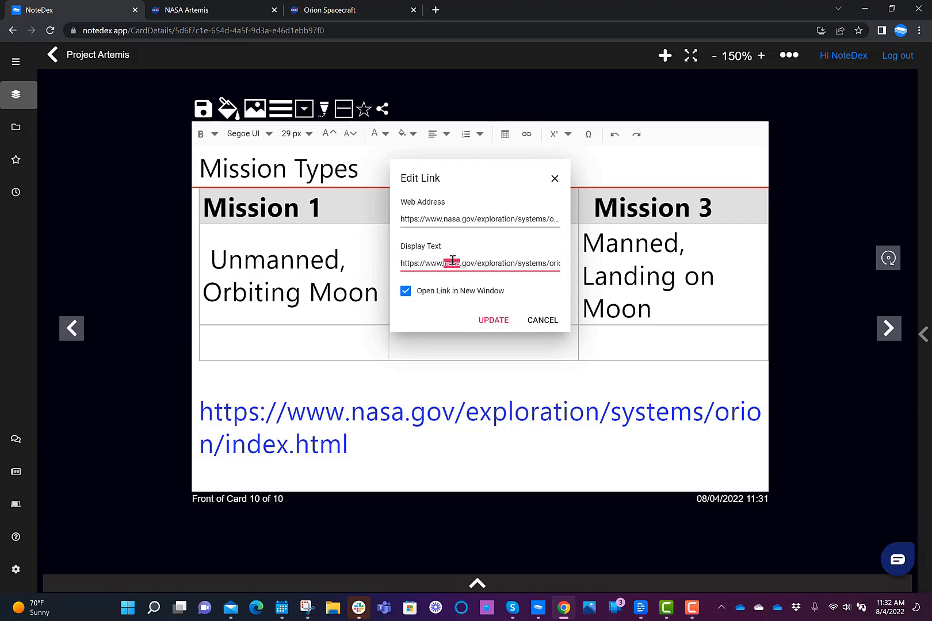
text(Orion)
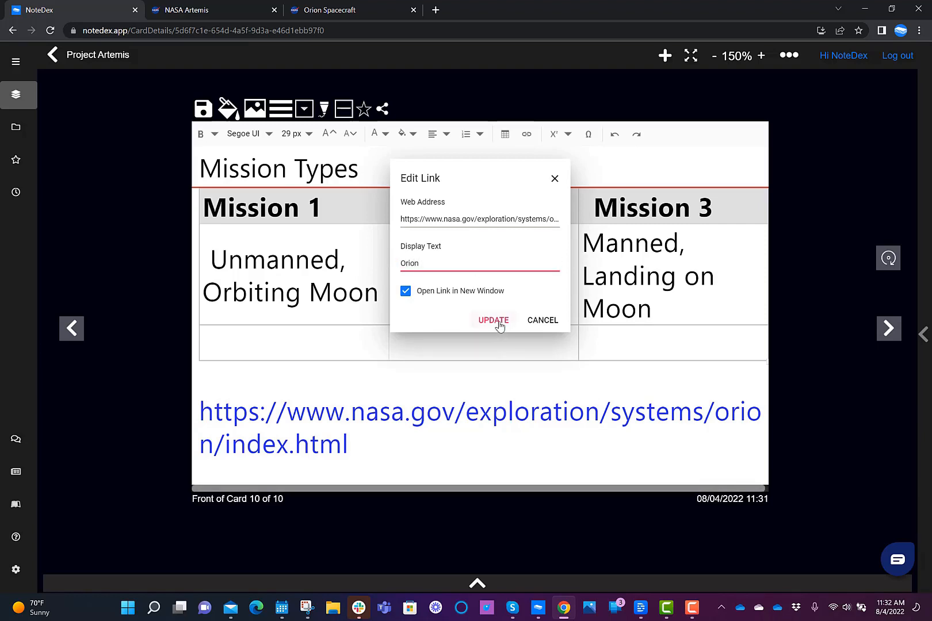
click(493, 319)
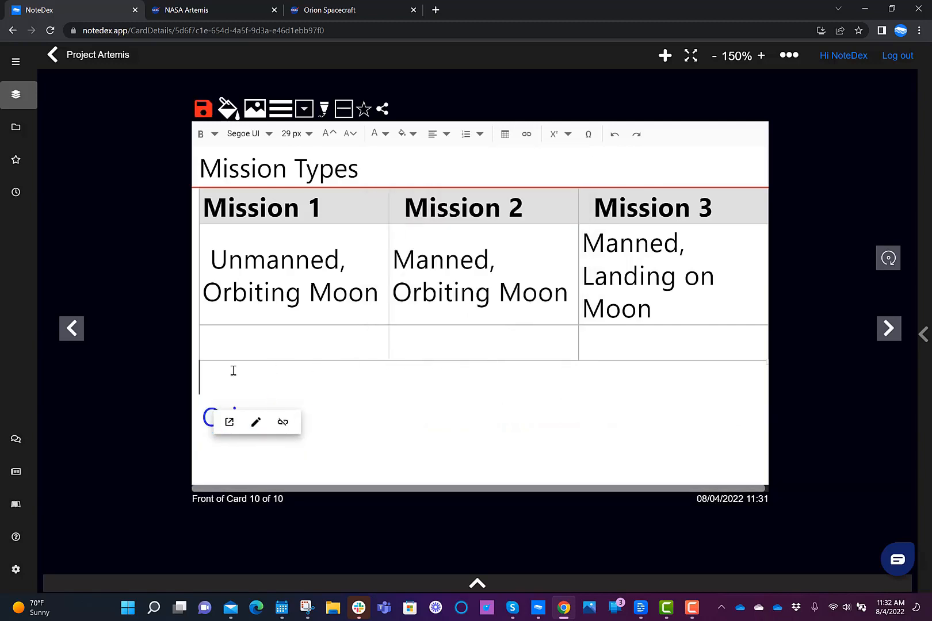
- Follow the Orion link to confirm it opens the NASA page, then deselect it
click(294, 343)
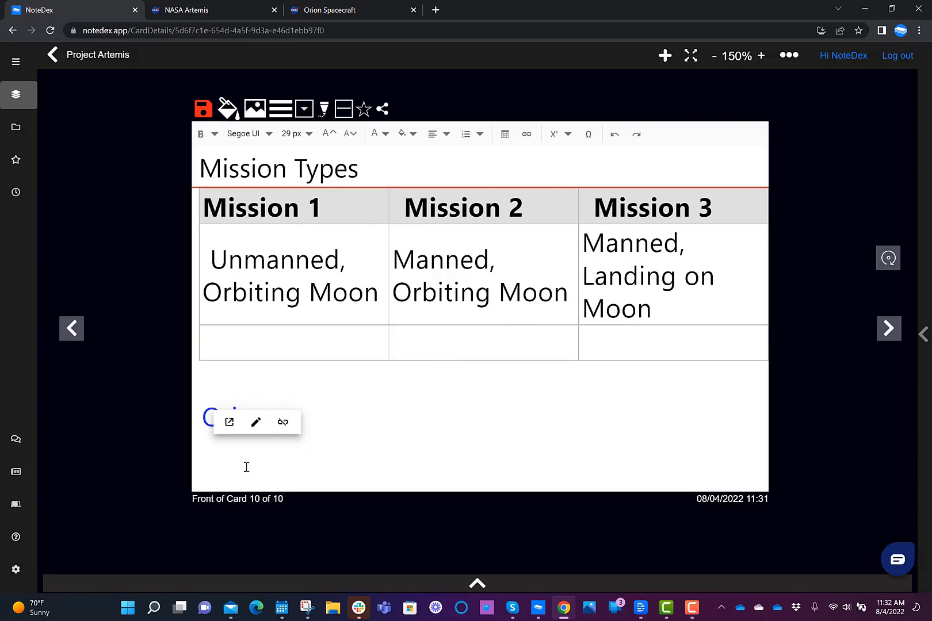
mouse_move(229, 423)
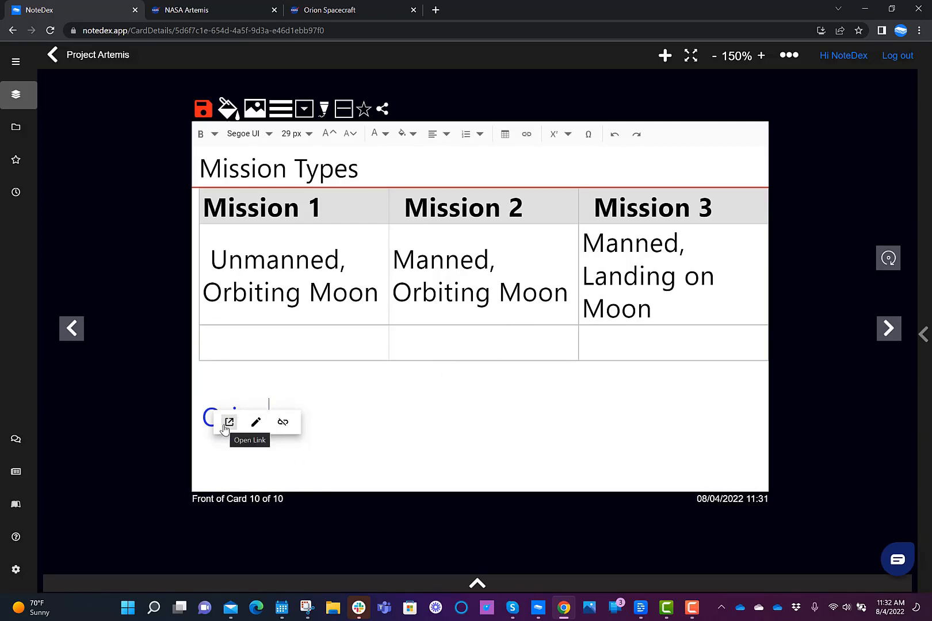
click(229, 422)
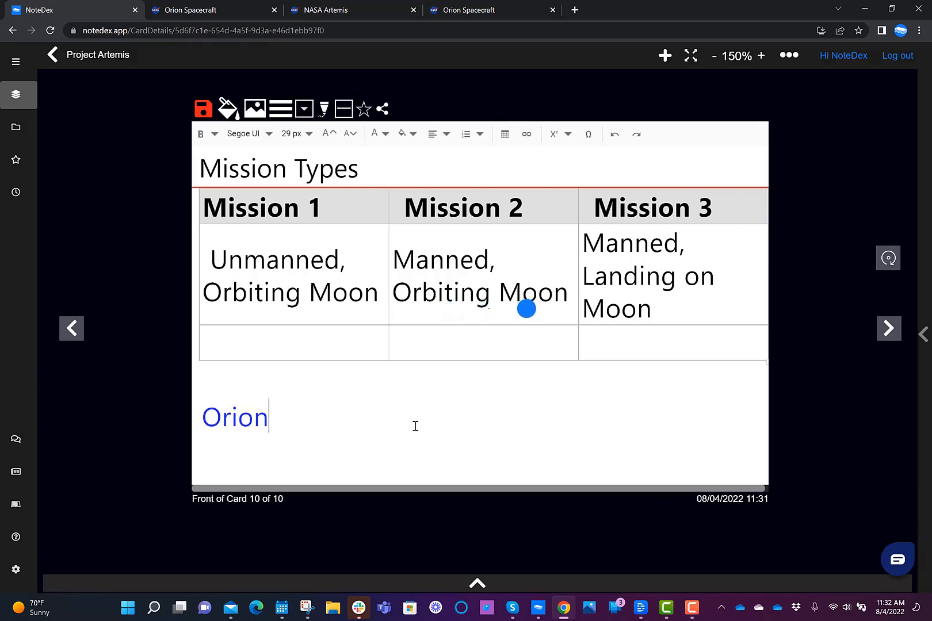
click(203, 108)
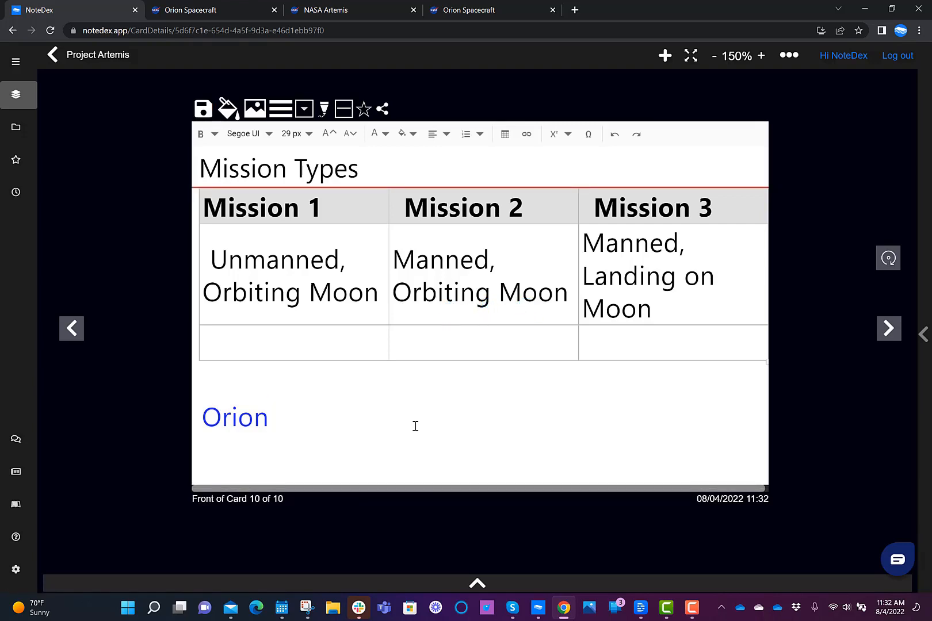